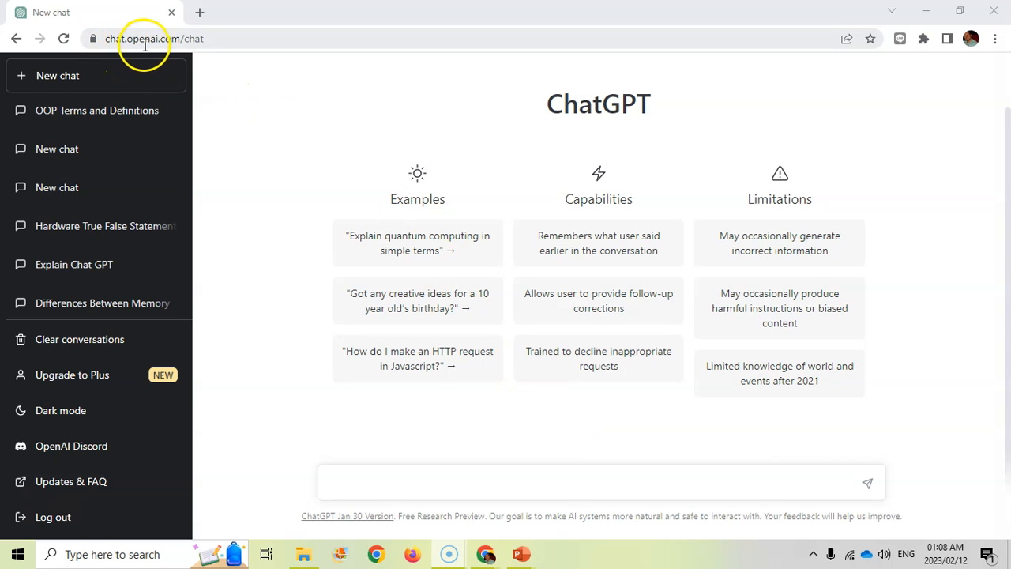
pyautogui.moveTo(283, 109)
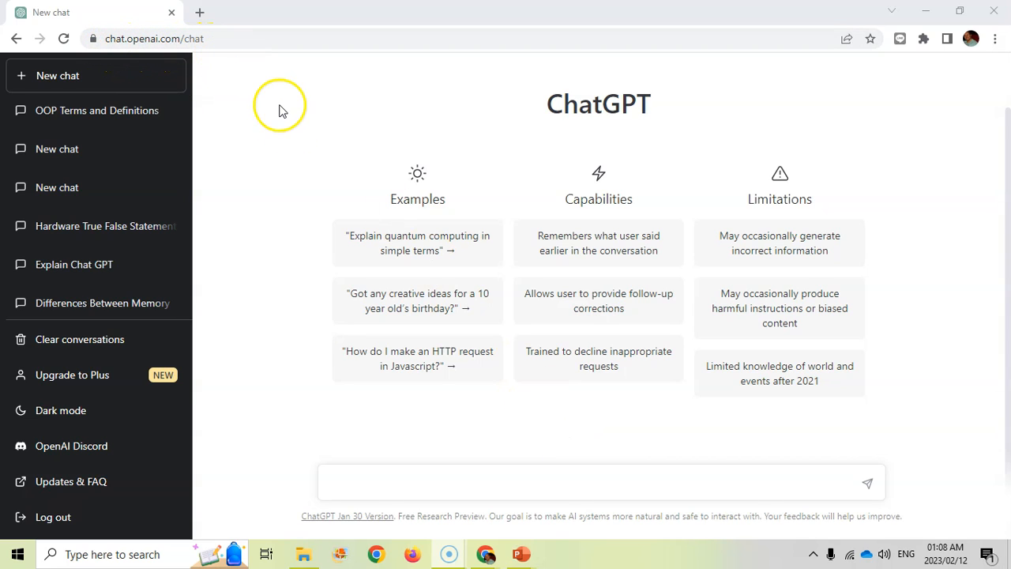
pyautogui.moveTo(282, 111)
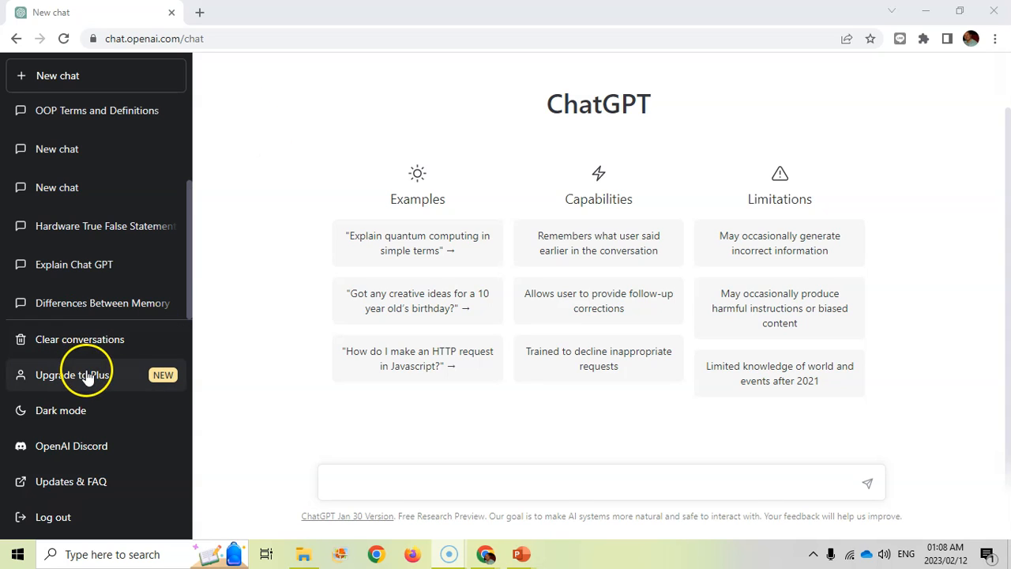
pyautogui.moveTo(248, 330)
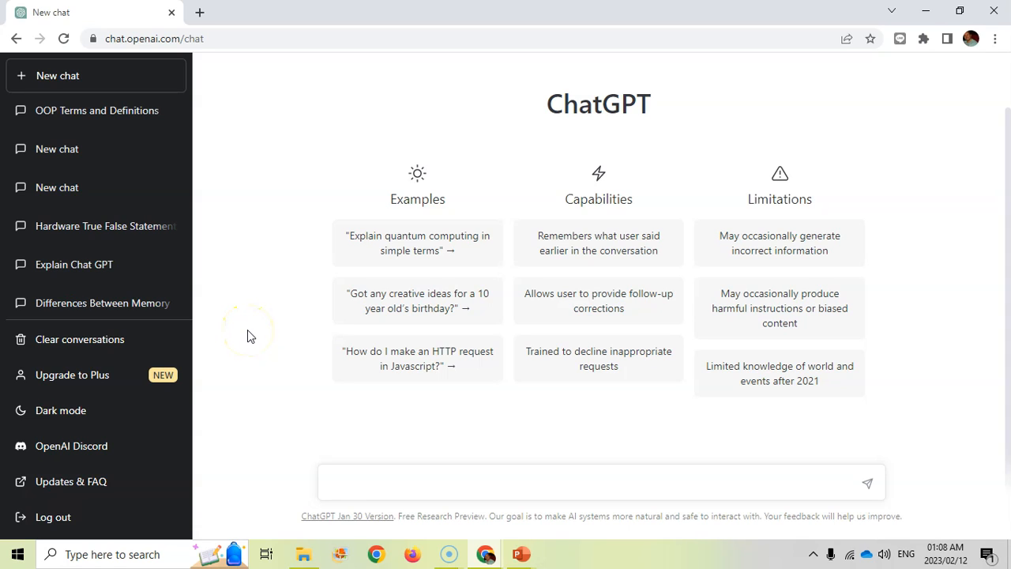
pyautogui.moveTo(335, 393)
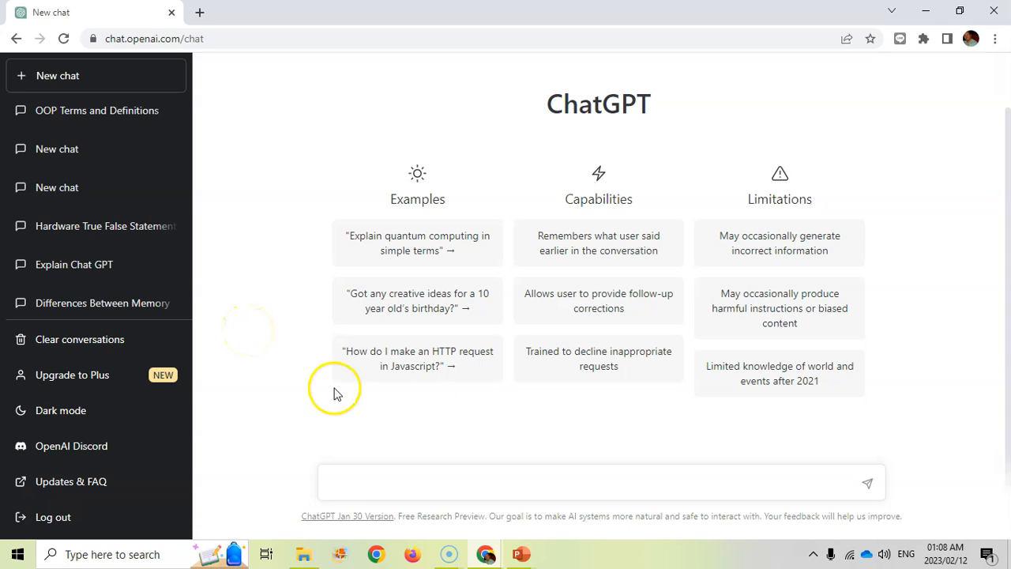
pyautogui.moveTo(826, 229)
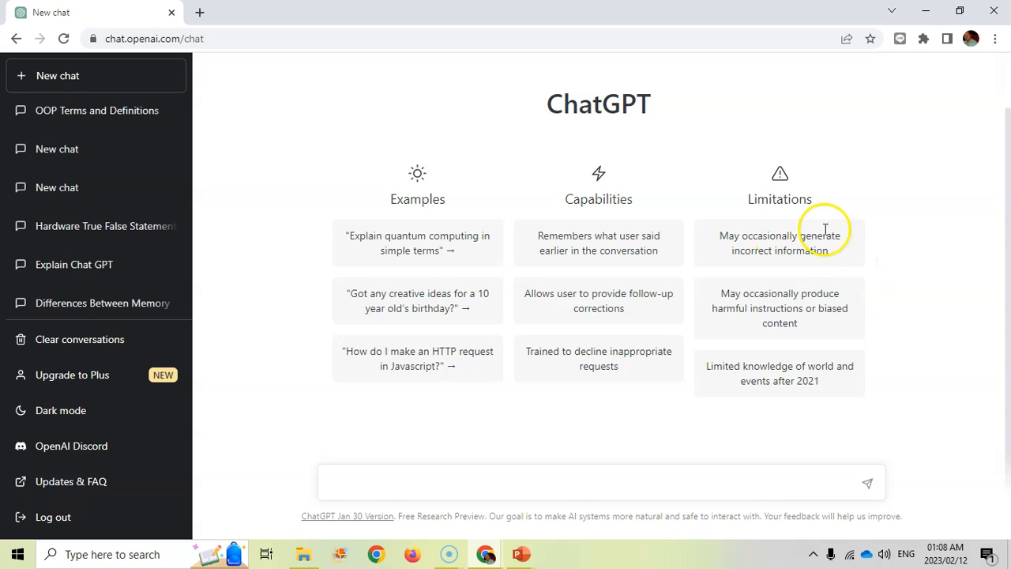
pyautogui.moveTo(751, 329)
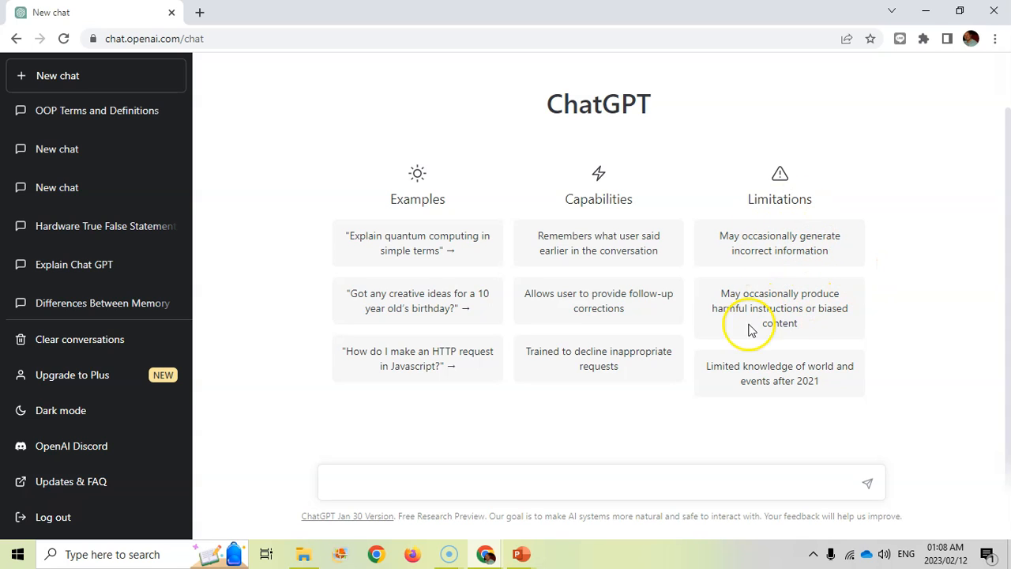
pyautogui.moveTo(782, 288)
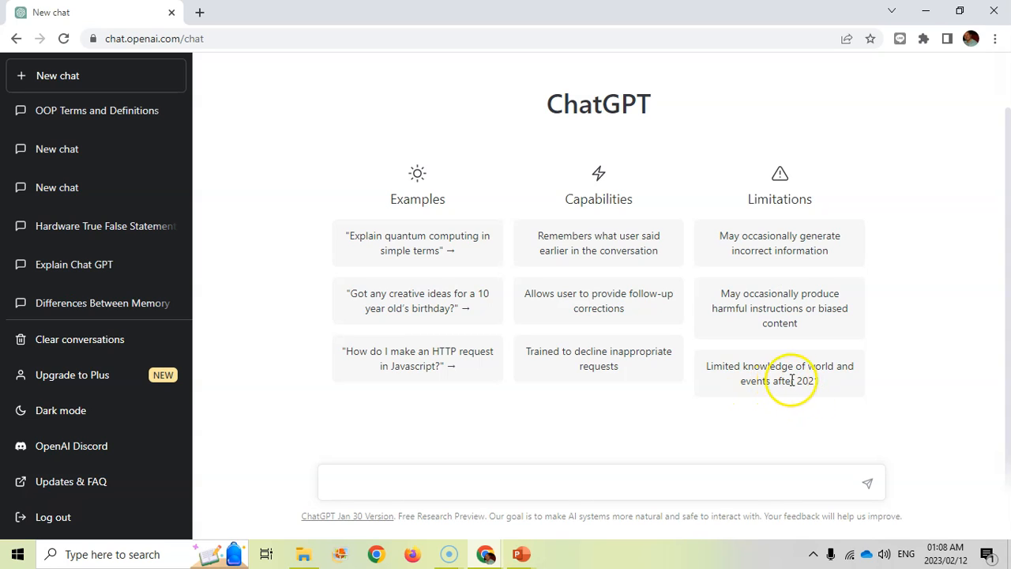
pyautogui.moveTo(804, 395)
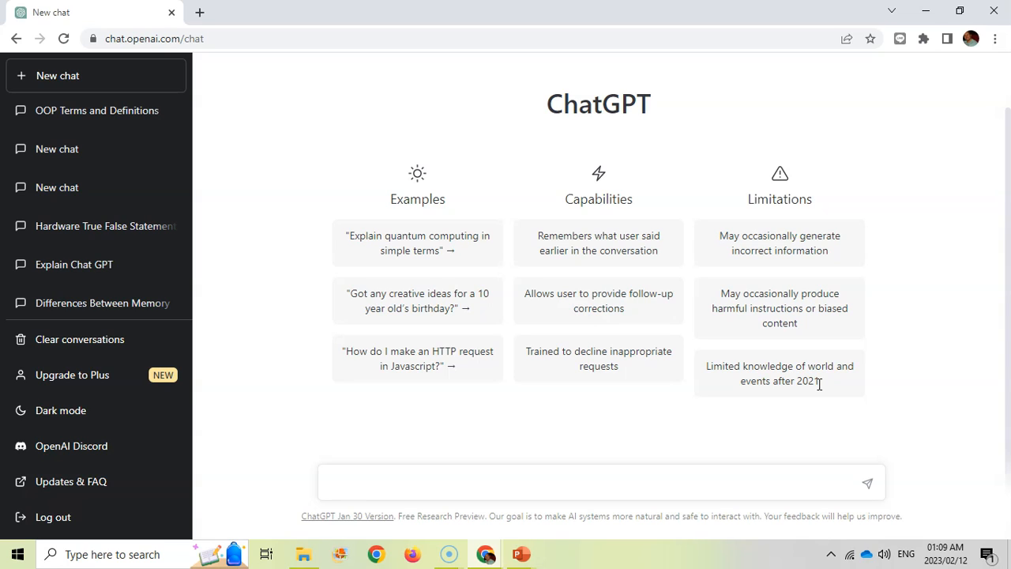
# Draft a prompt for a failing student's History improvement plan, with teacher strategies, parent recommendations and headings.
pyautogui.click(497, 482)
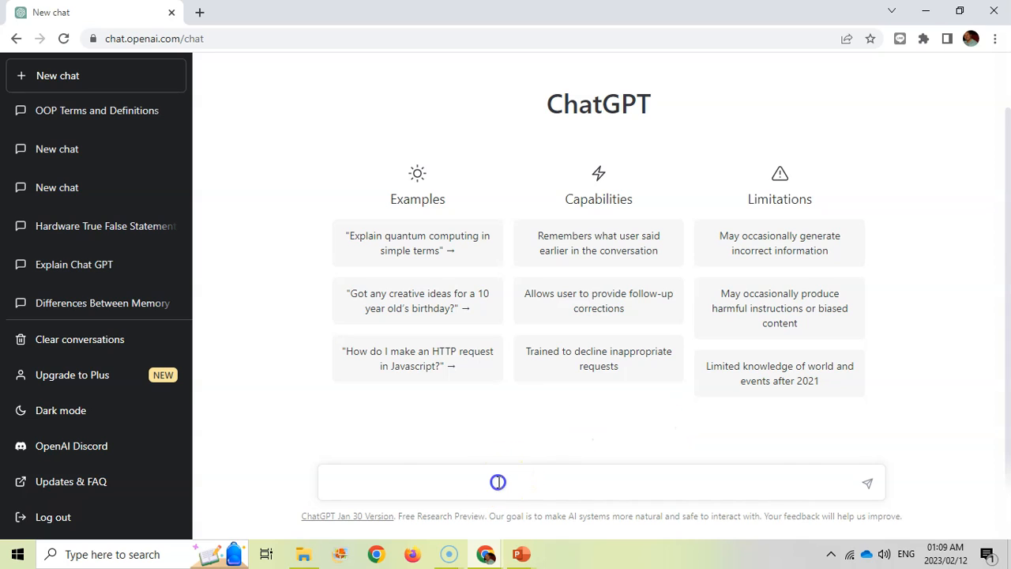
pyautogui.write("Give you a subject improvement plan for History for a student that is failing the subject by mentioning strategies the teacher could implement as well as recommendations for parents in order to improve a student's performance. Layout the plan with paragraph headings.")
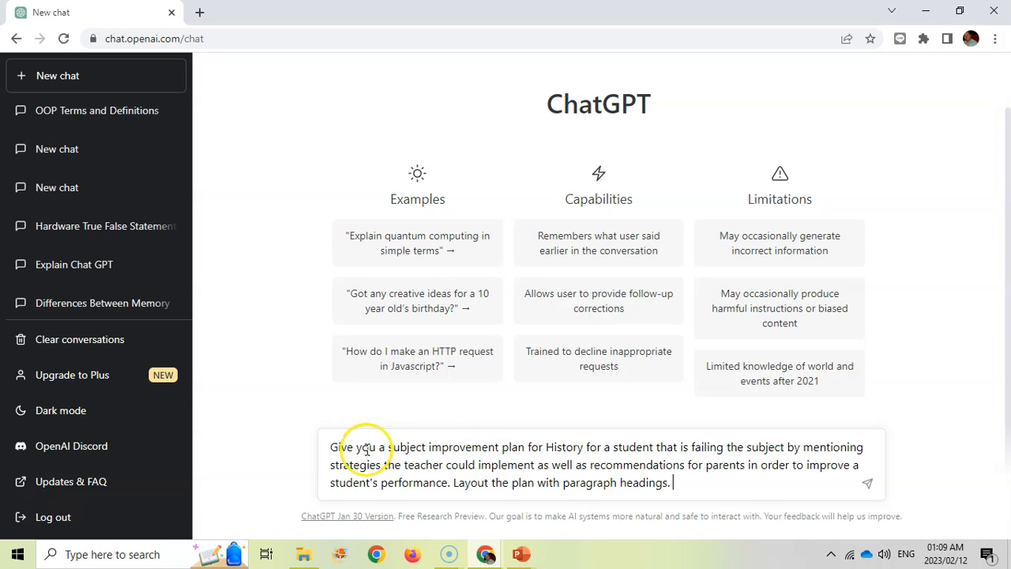
pyautogui.moveTo(600, 451)
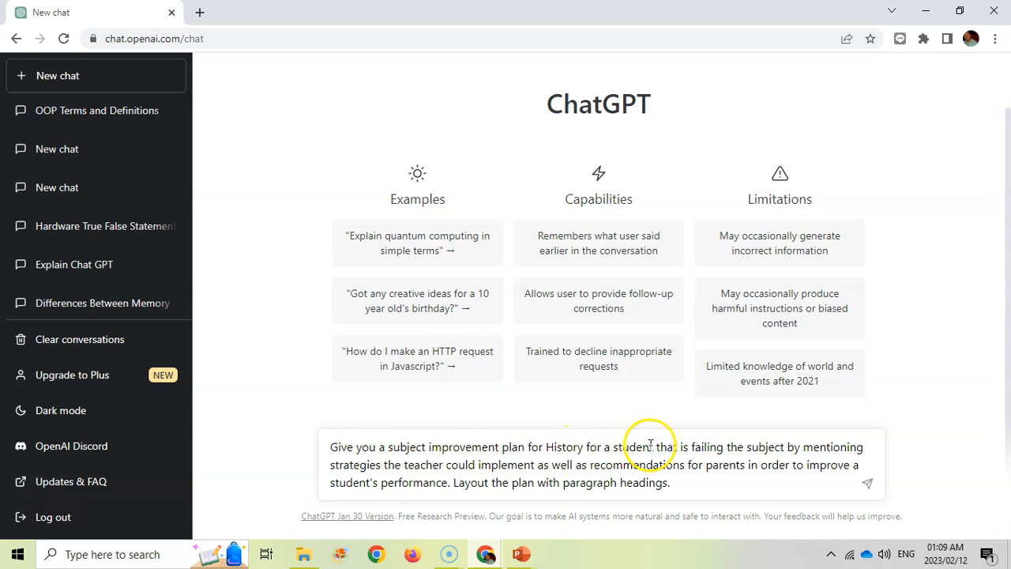
pyautogui.moveTo(395, 477)
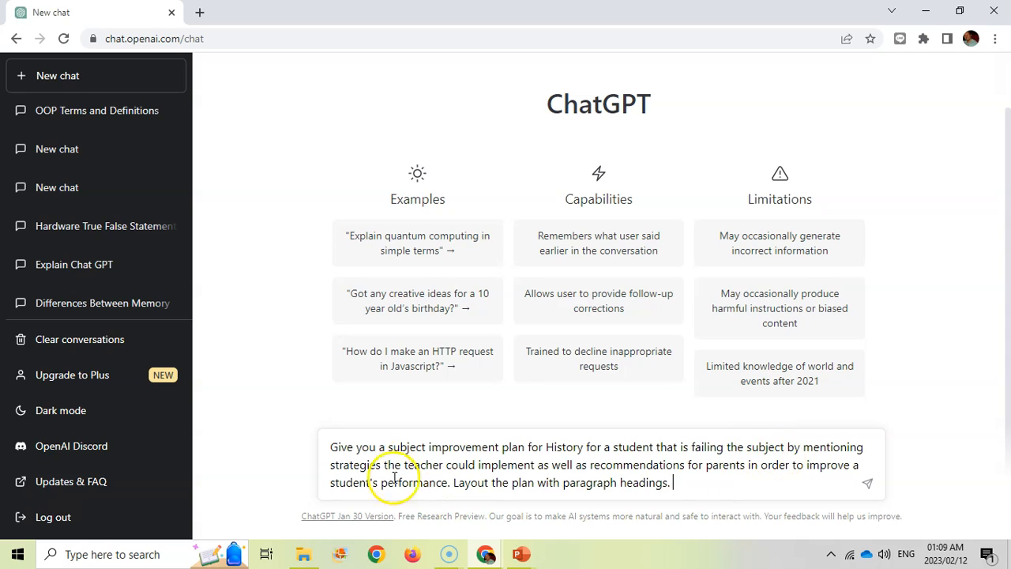
pyautogui.moveTo(663, 454)
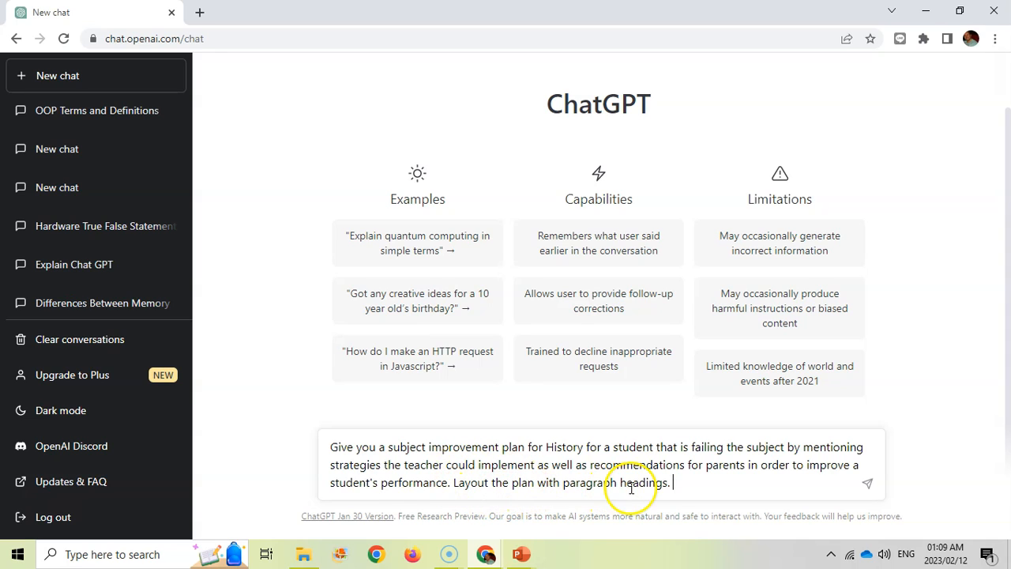
pyautogui.moveTo(691, 508)
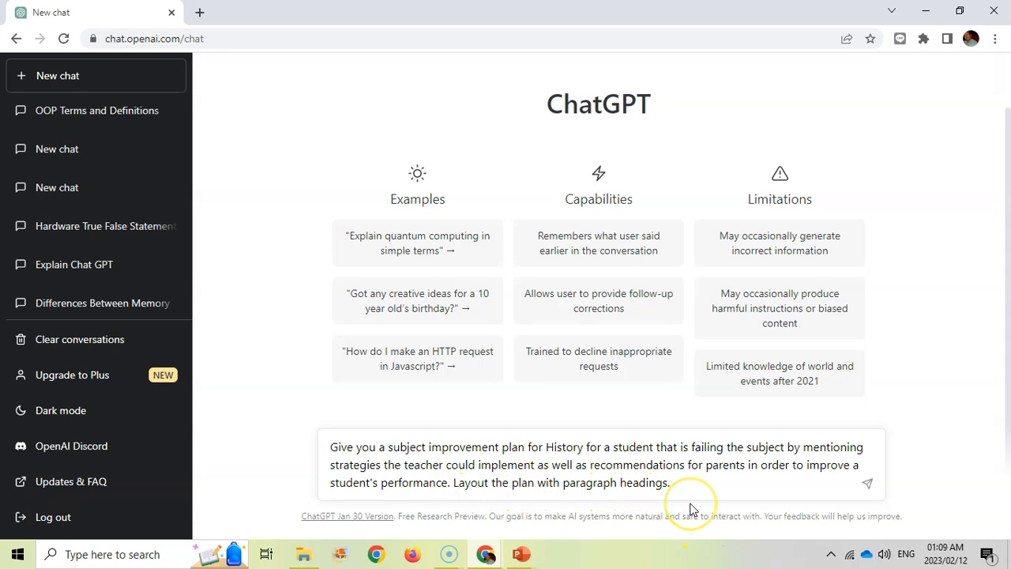
# Send the History plan request and let ChatGPT finish its headed reply.
pyautogui.click(866, 483)
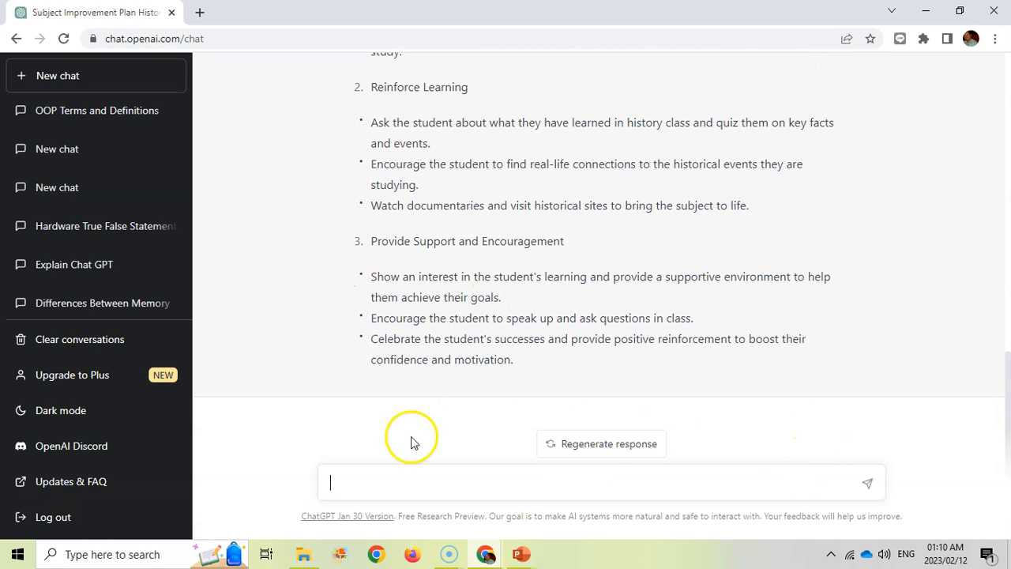
pyautogui.moveTo(442, 462)
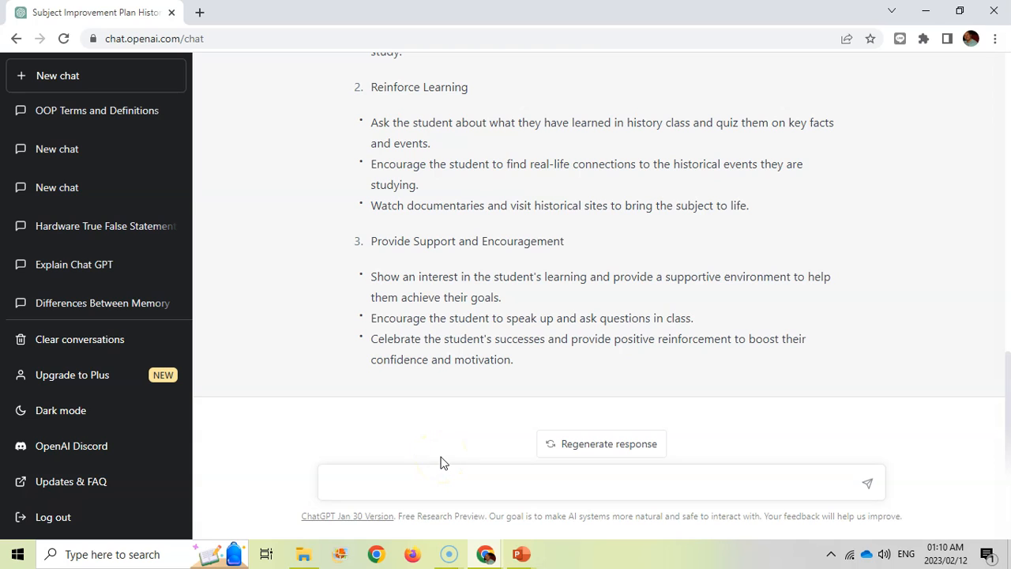
# Ask ChatGPT to explain the teacher strategies in more detail and scroll the expanded answer.
pyautogui.write('Explain the strategies for teacher in more detail')
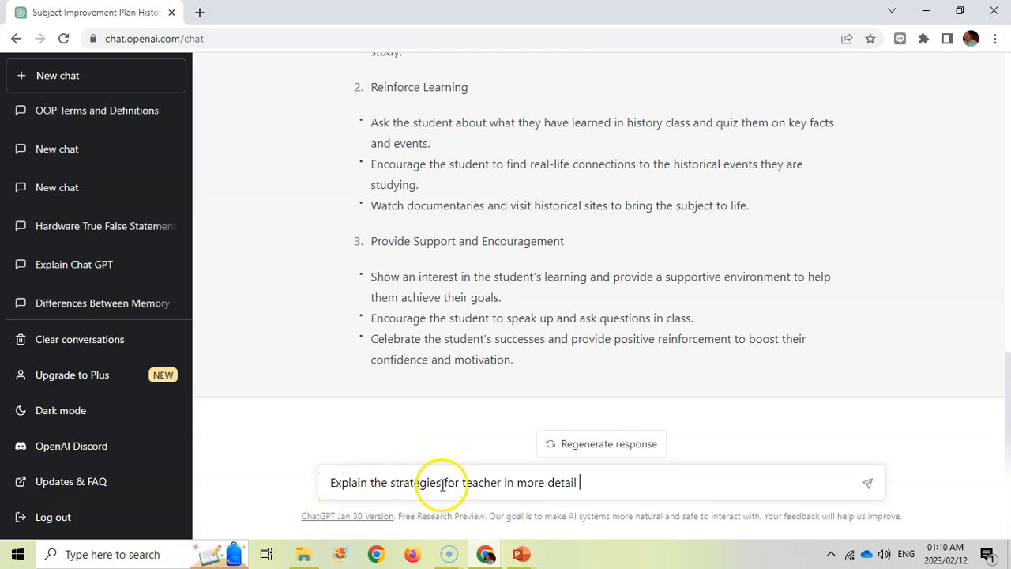
pyautogui.moveTo(648, 493)
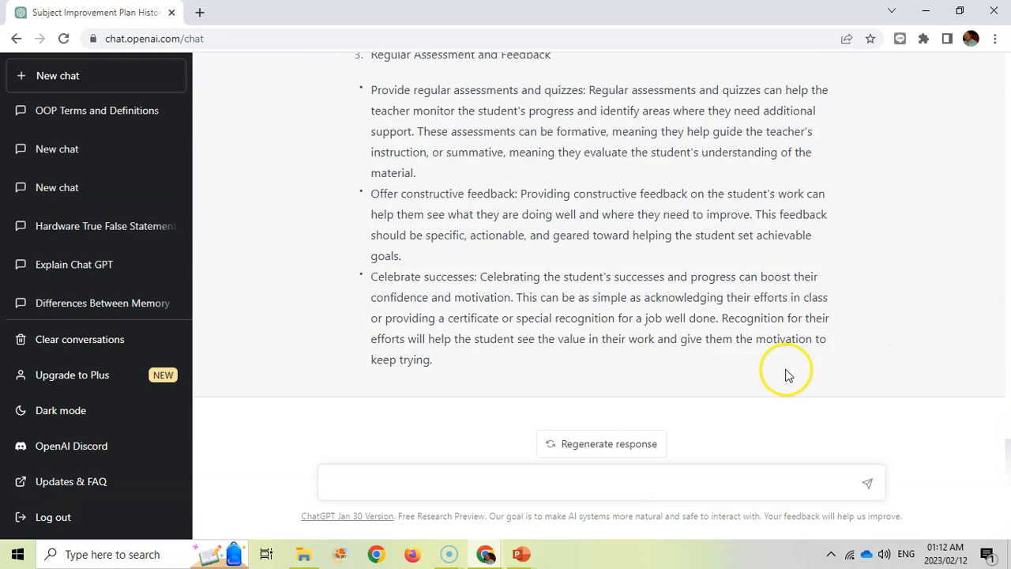
pyautogui.scroll(-3)
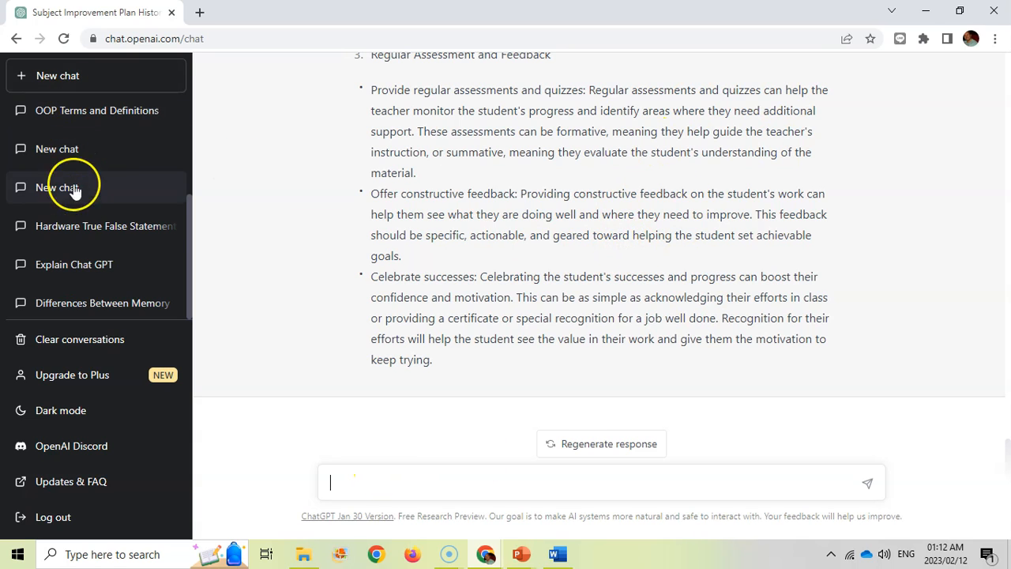
pyautogui.moveTo(58, 75)
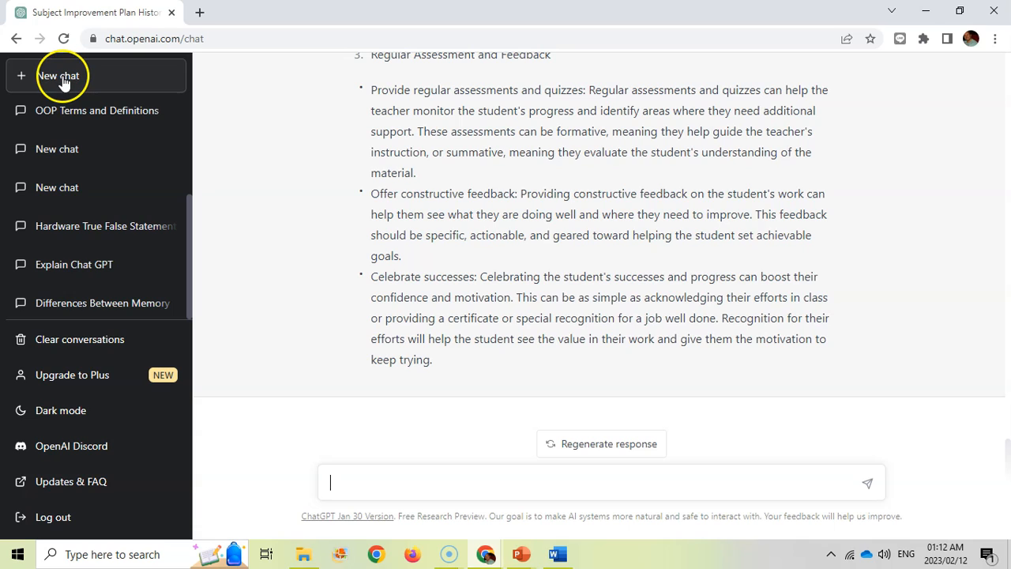
pyautogui.moveTo(440, 482)
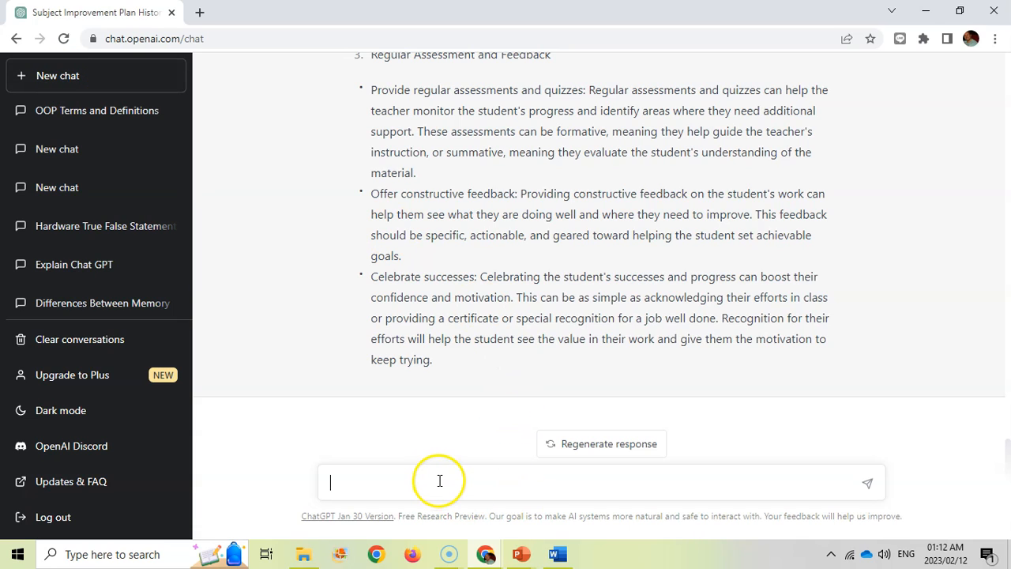
# Request 5 English creative writing letter topics, including formal and informal options.
pyautogui.write('Give me 5 topics for a English creative writing letter with some options being a formal letter and others being informal')
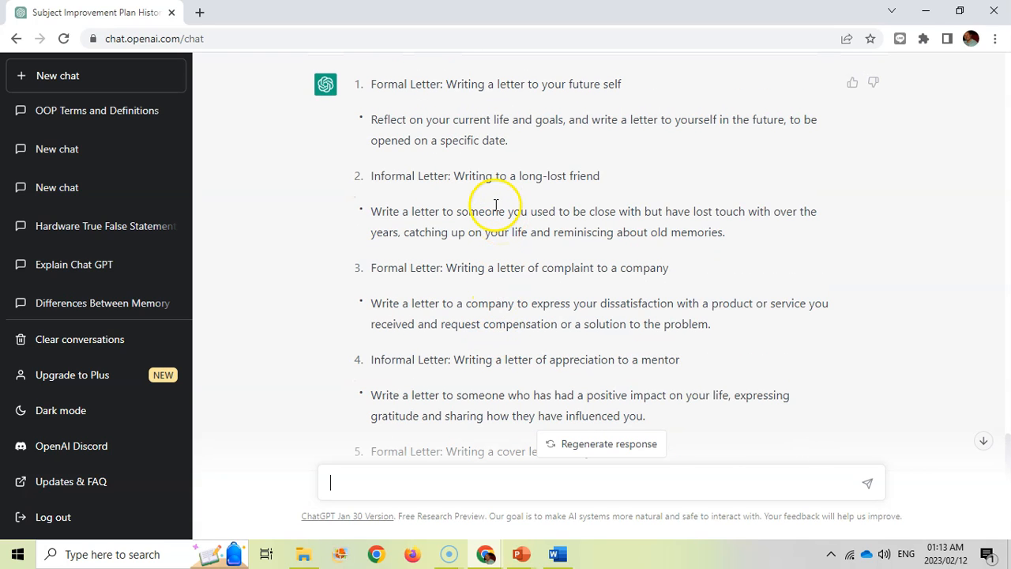
pyautogui.moveTo(485, 297)
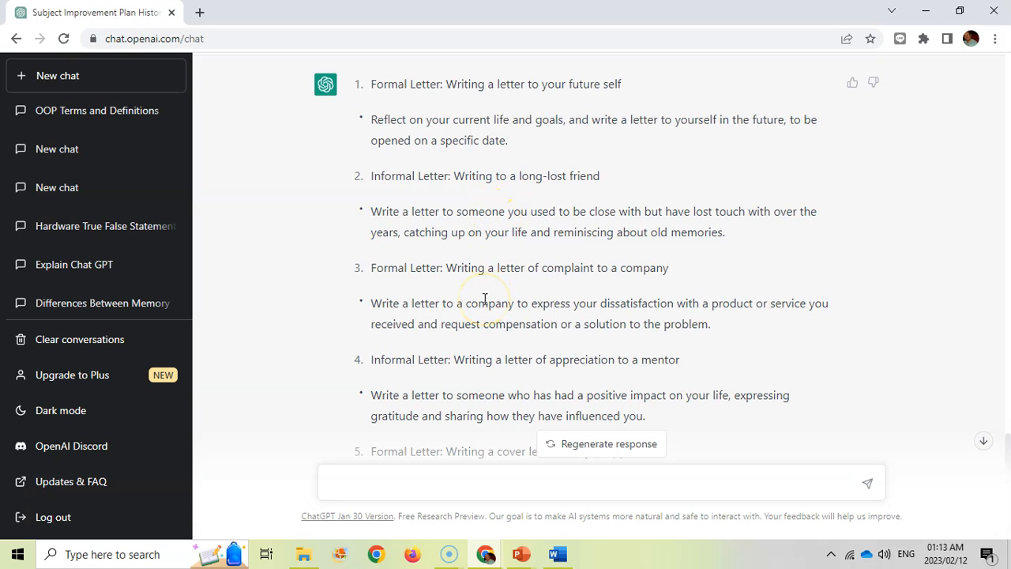
# Send 'Give me 5 topics for an essay about one of the events from World War 1'.
pyautogui.write('Give me 5 topics for an essay about one of the events from World War 1')
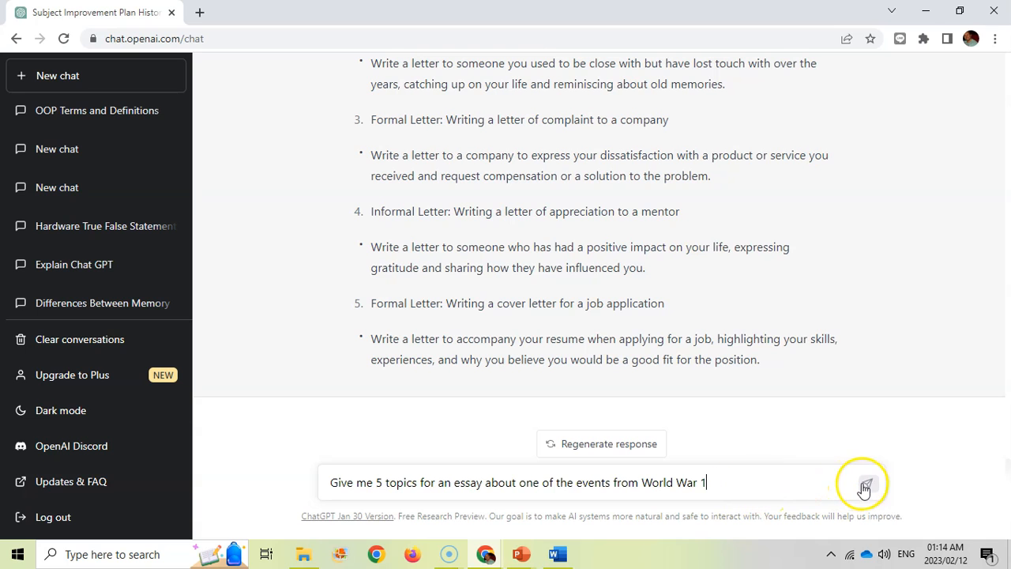
pyautogui.click(867, 482)
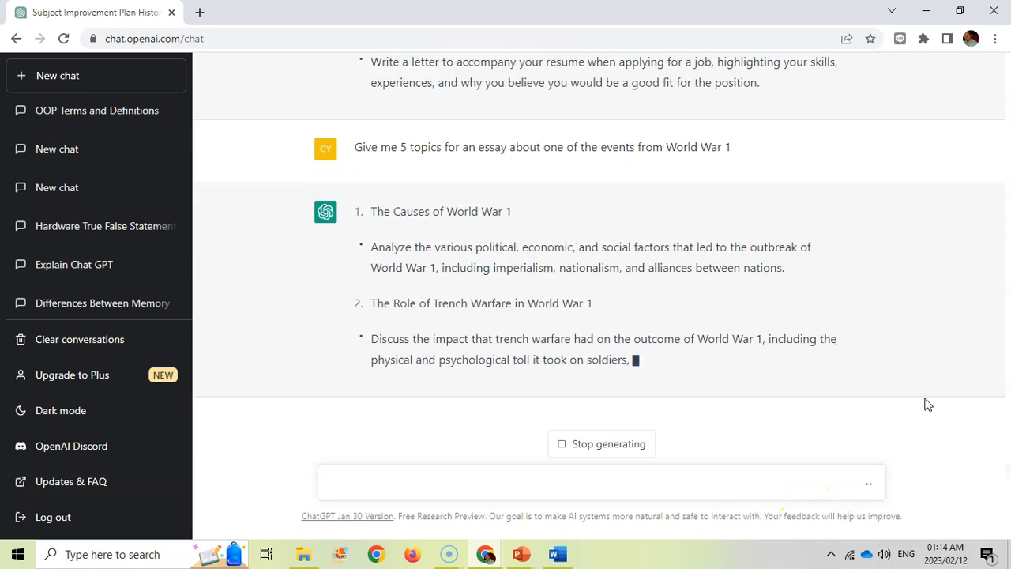
pyautogui.scroll(-3)
pyautogui.write('Write the first introduction paragraph for an essay on the following topic:')
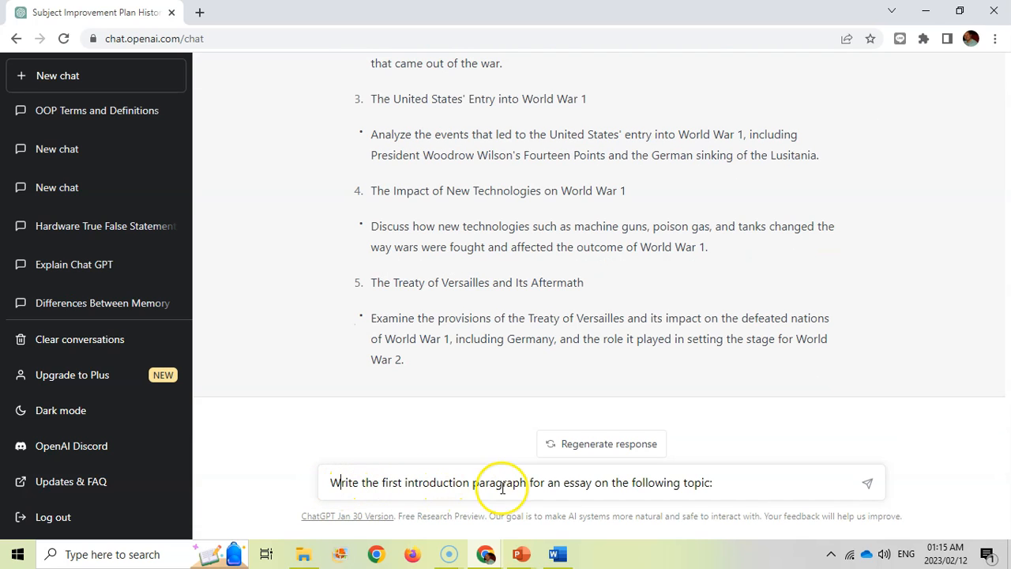
pyautogui.moveTo(659, 250)
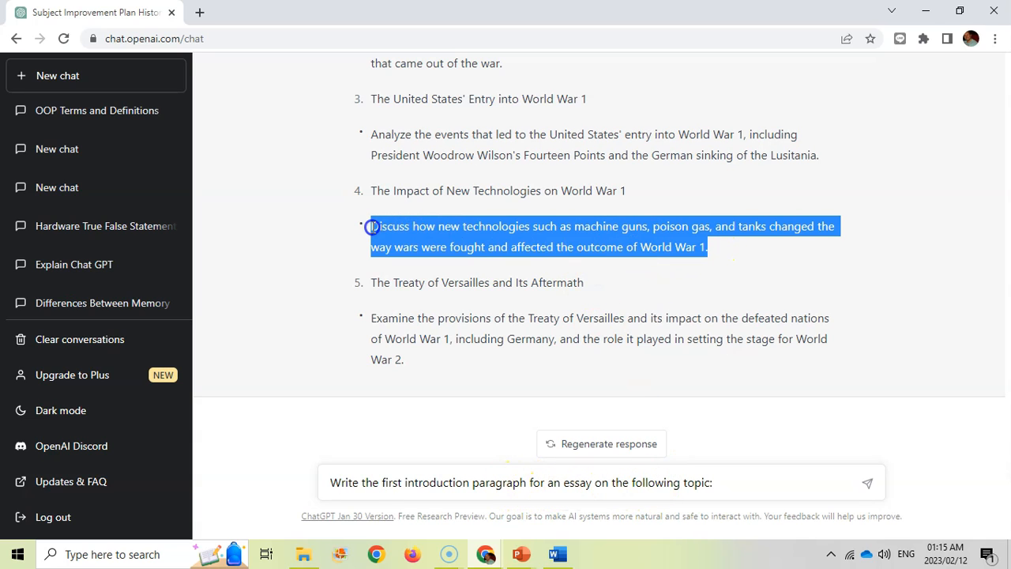
# Request an introduction paragraph on how machine guns, poison gas and tanks changed warfare.
pyautogui.write('Discuss how new technologies such as machine guns, poison gas, and tanks changed the way wars were fought and affected the outcome of World War 1.')
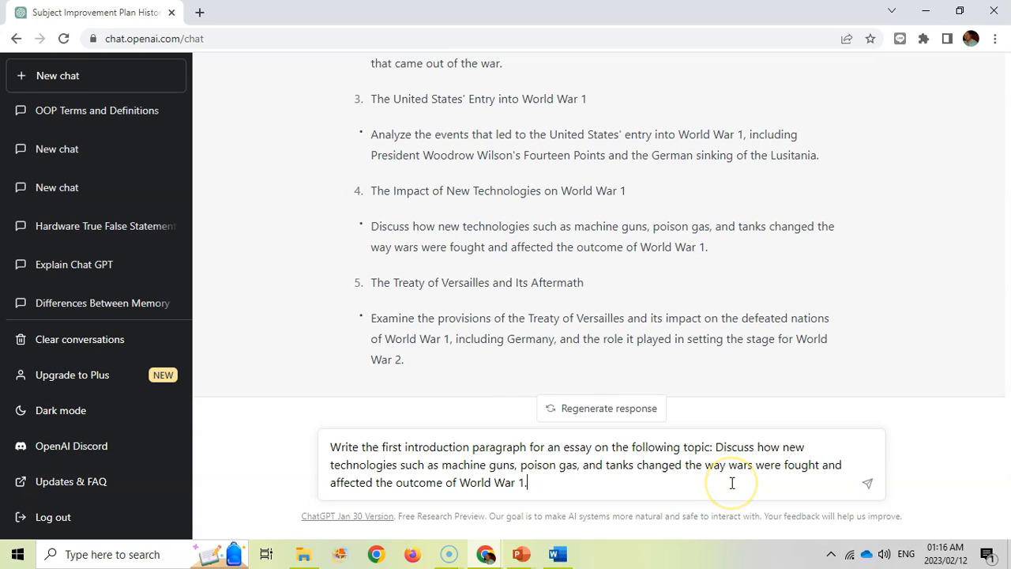
pyautogui.click(866, 482)
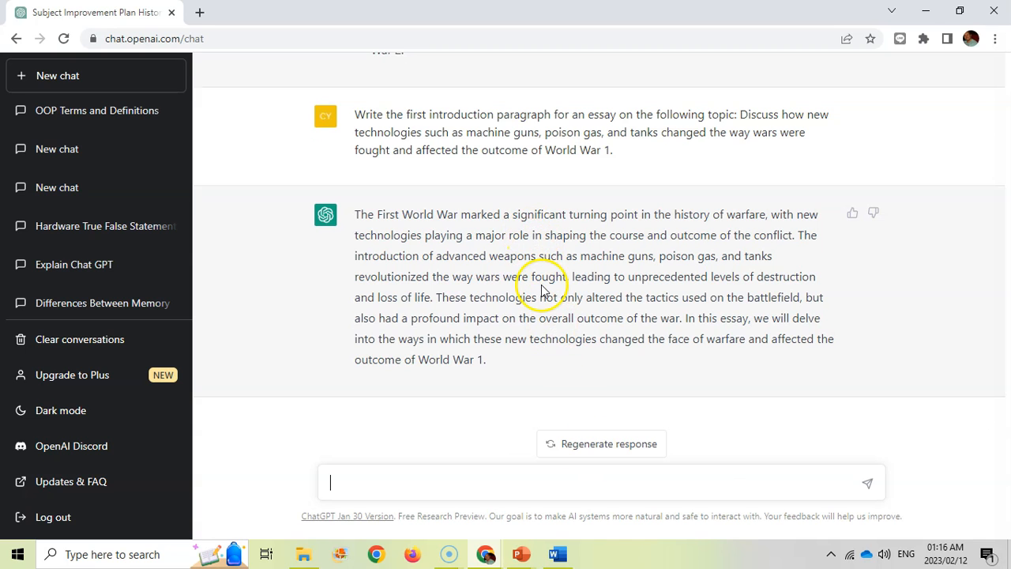
pyautogui.moveTo(509, 324)
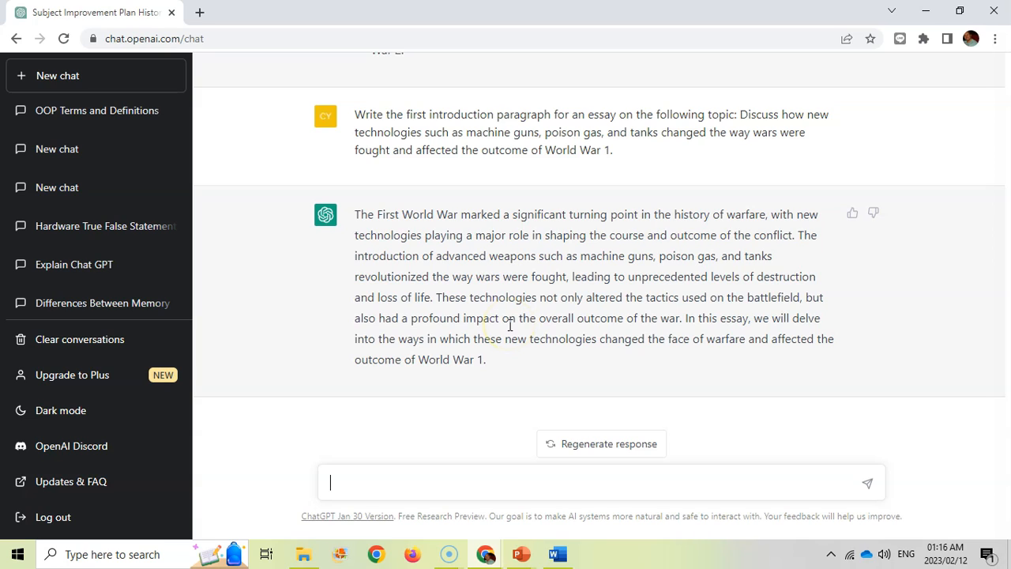
# Get 10 comprehension questions on the WW1 propaganda text, then their answers.
pyautogui.write('Give me 10 comprehension questions on the following text:')
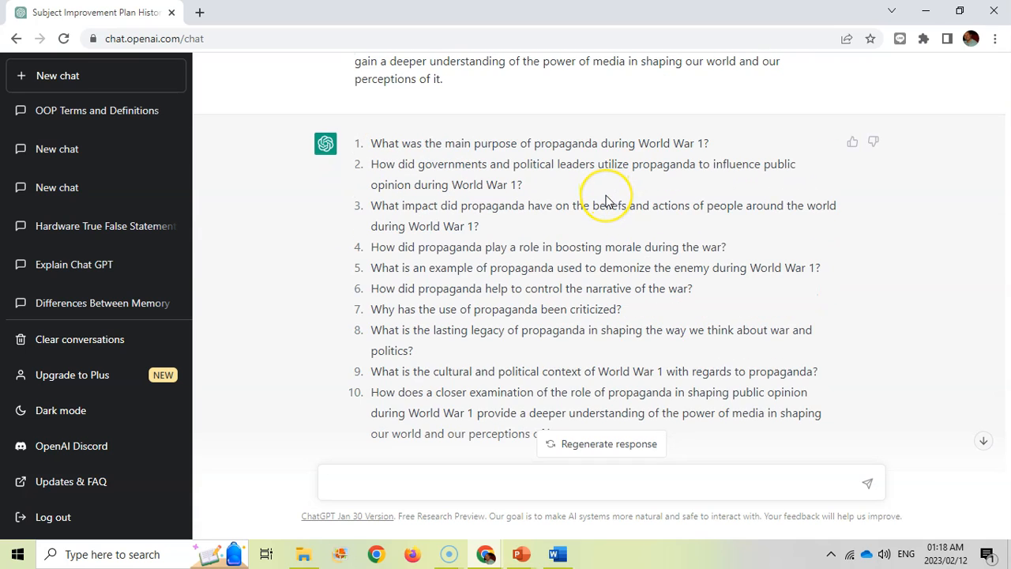
pyautogui.moveTo(478, 221)
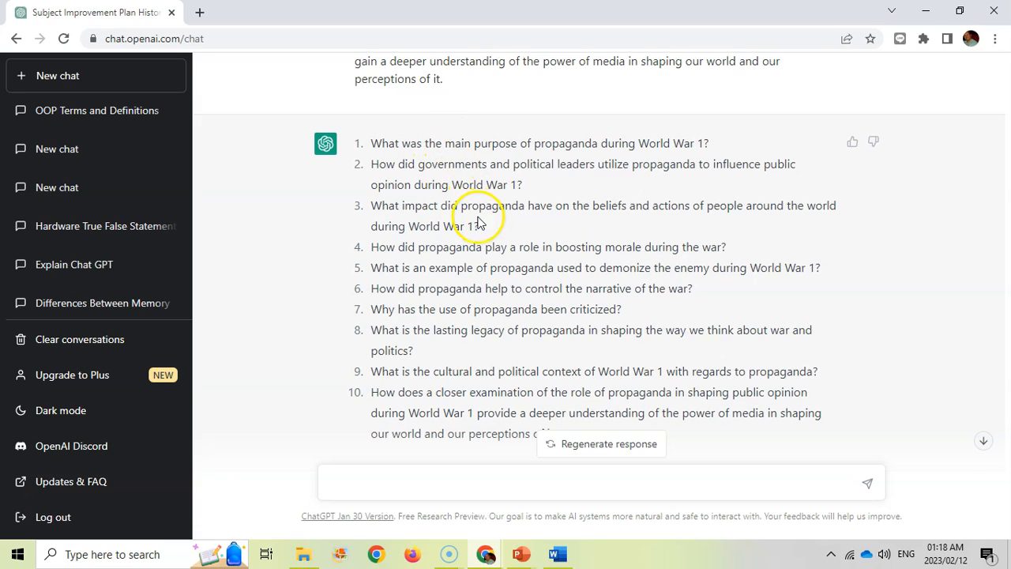
pyautogui.scroll(-3)
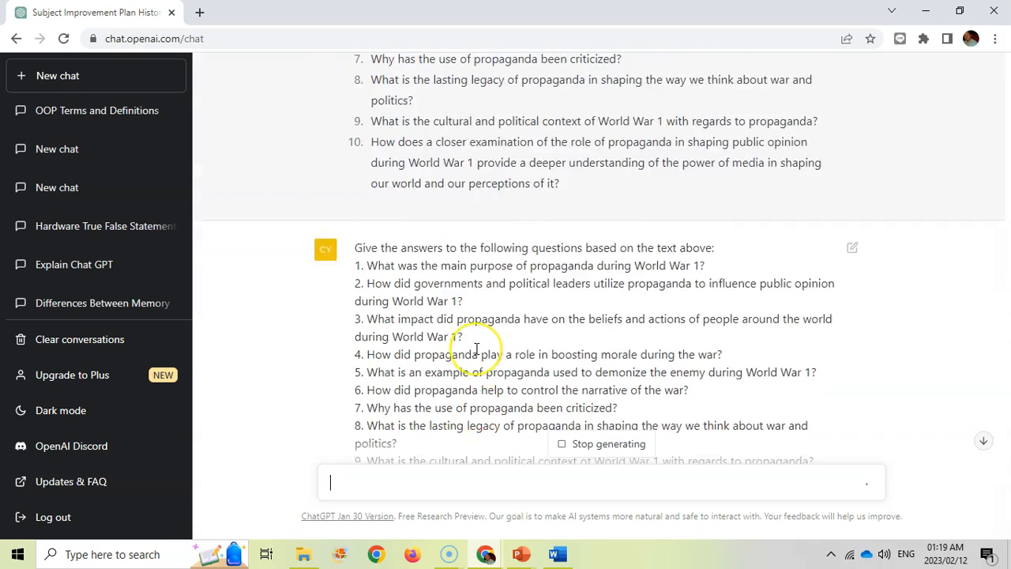
pyautogui.scroll(-3)
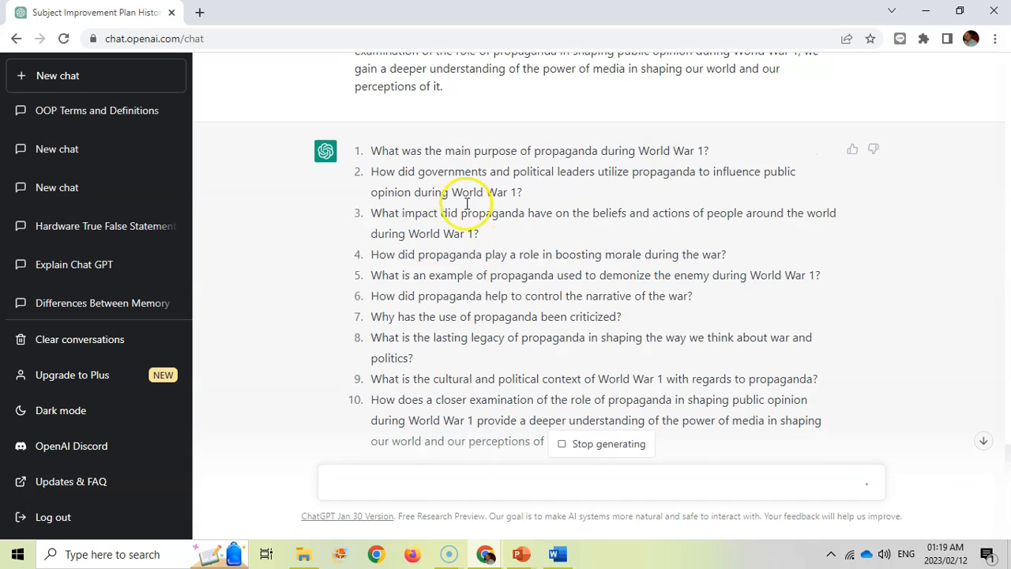
pyautogui.scroll(-3)
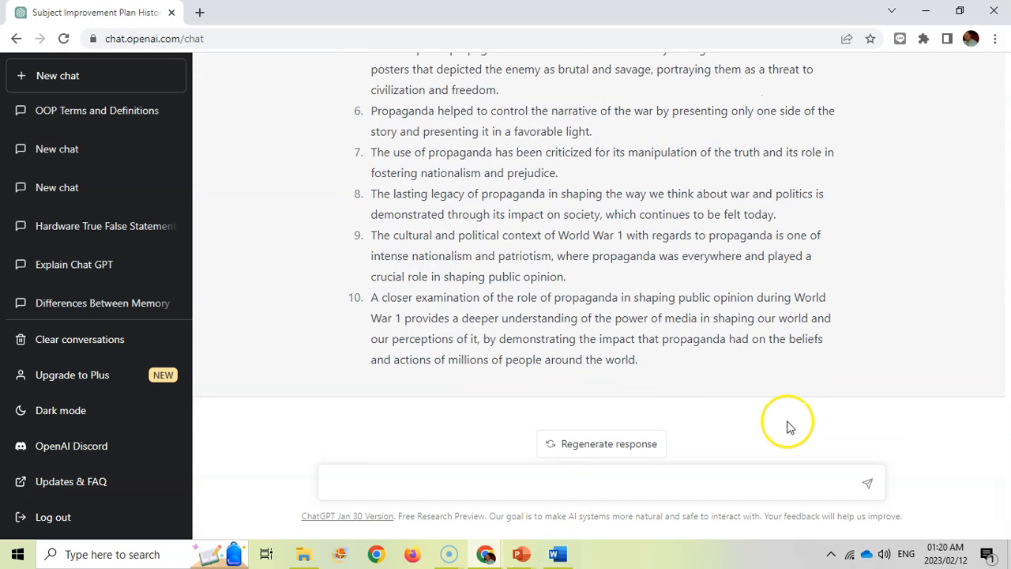
pyautogui.moveTo(746, 403)
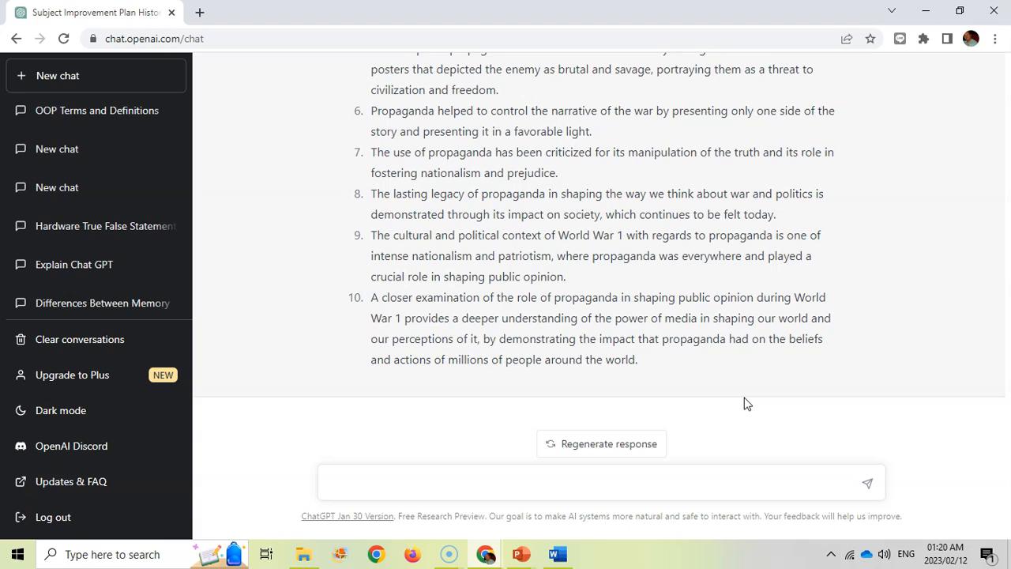
pyautogui.click(458, 482)
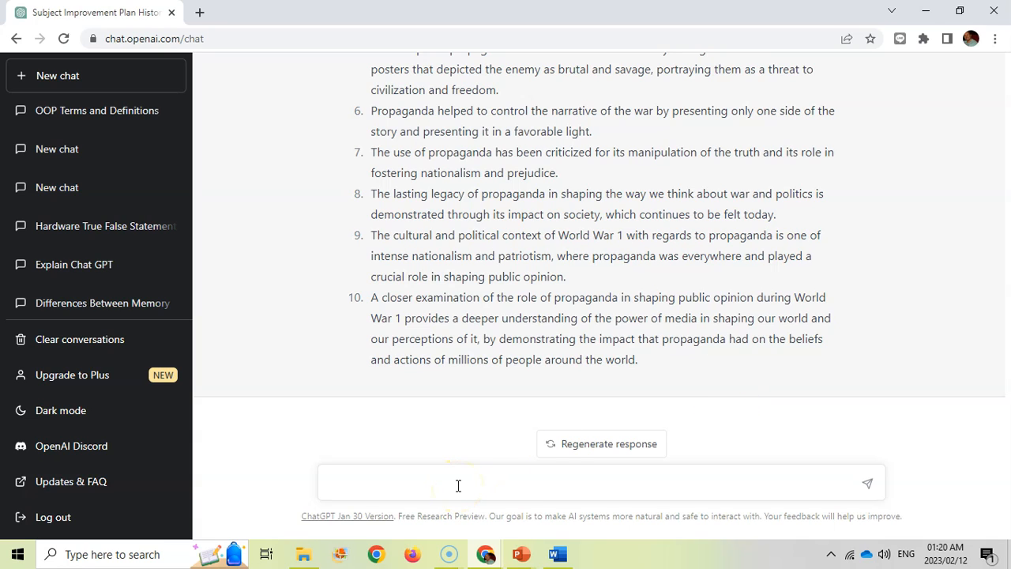
# Request a trinomials lesson plan with an informal assessment and scroll through it.
pyautogui.write('create a lesson plan, with an informal assessment for a lesson about solving trinomials for high school level')
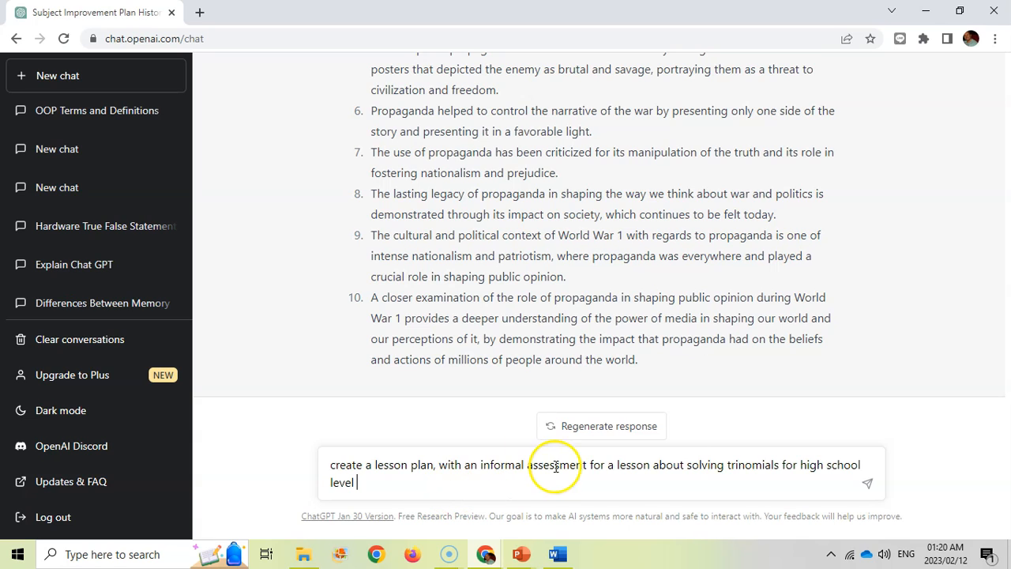
pyautogui.moveTo(790, 467)
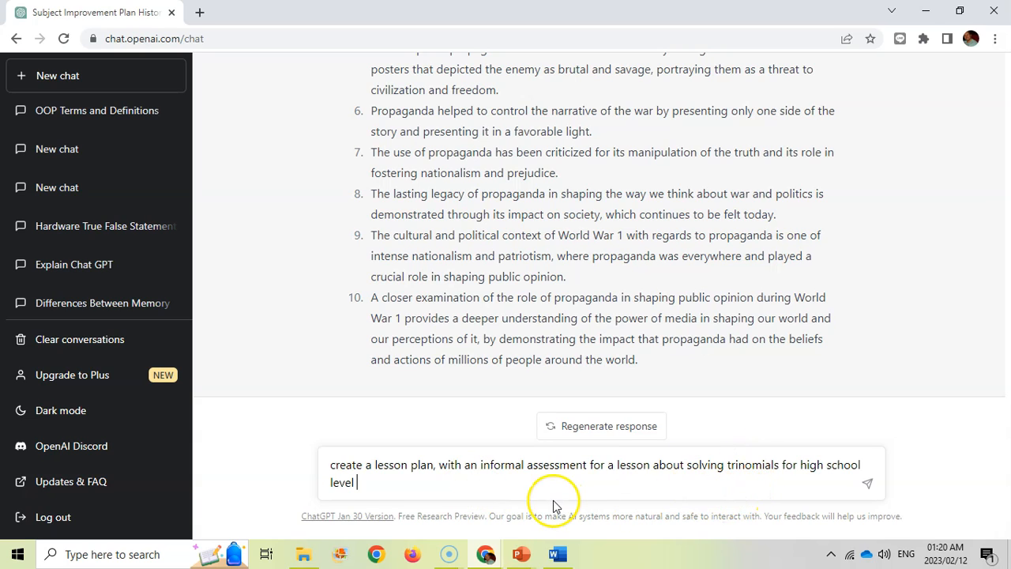
pyautogui.moveTo(802, 486)
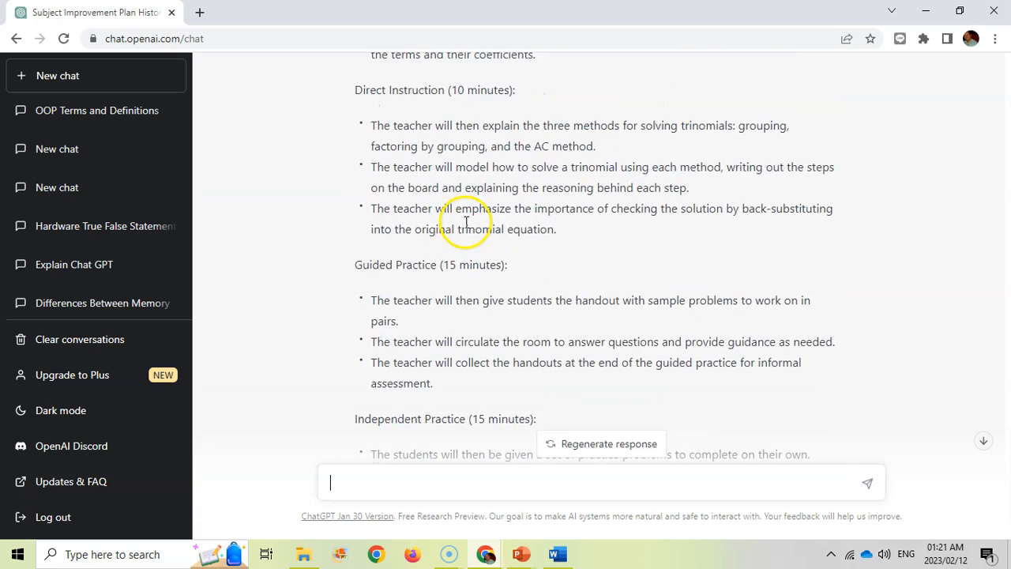
pyautogui.scroll(-3)
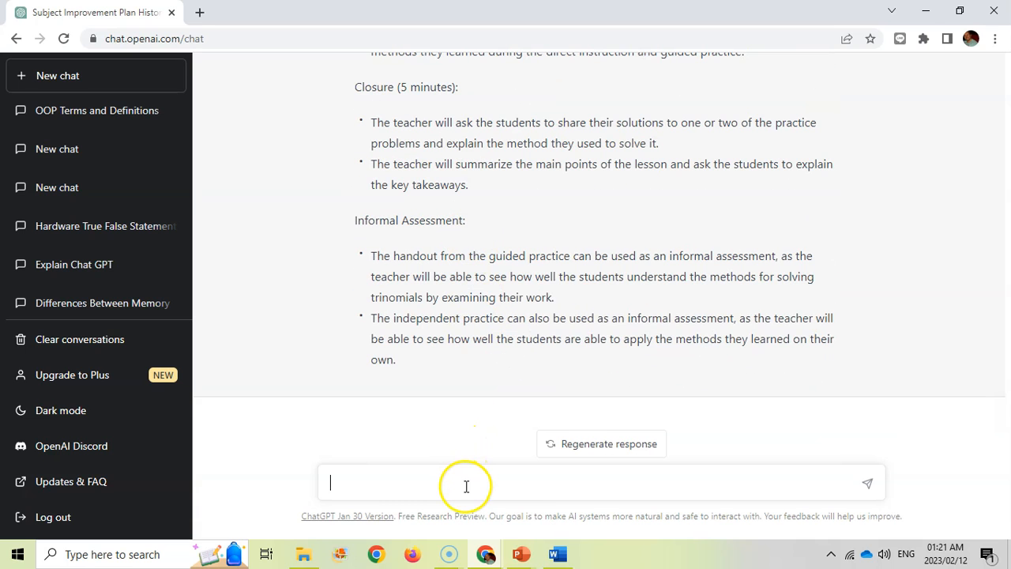
# Ask to recreate the lesson plan as a table with time slots per row.
pyautogui.write('Recreate the lesson plan from above into a table with time slots for each row')
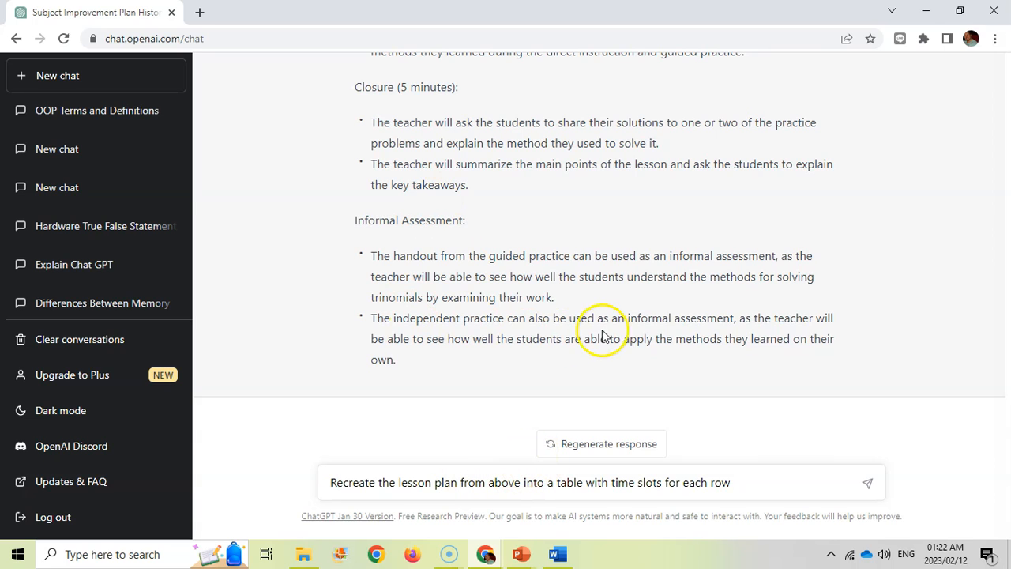
pyautogui.moveTo(866, 482)
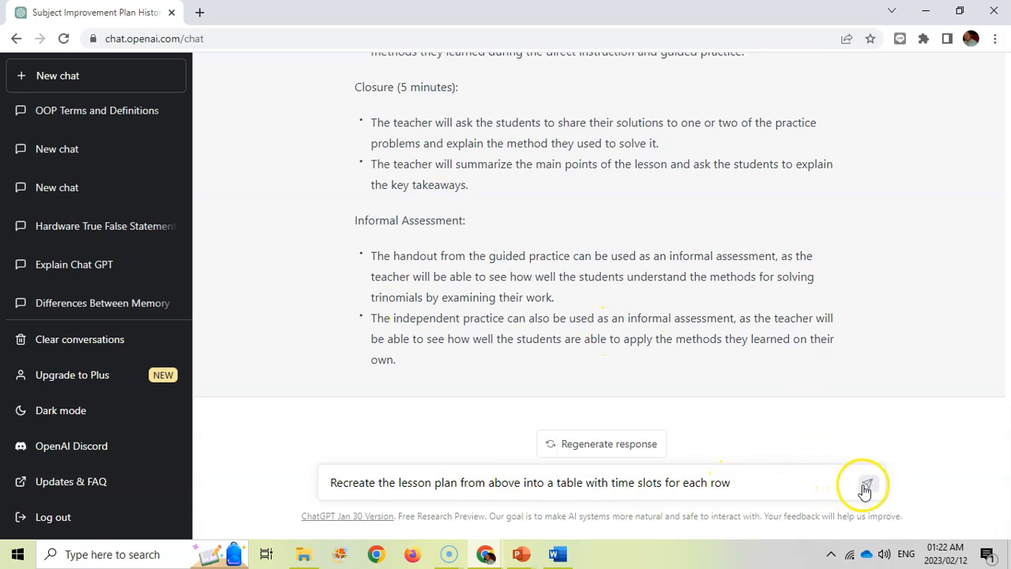
pyautogui.click(866, 483)
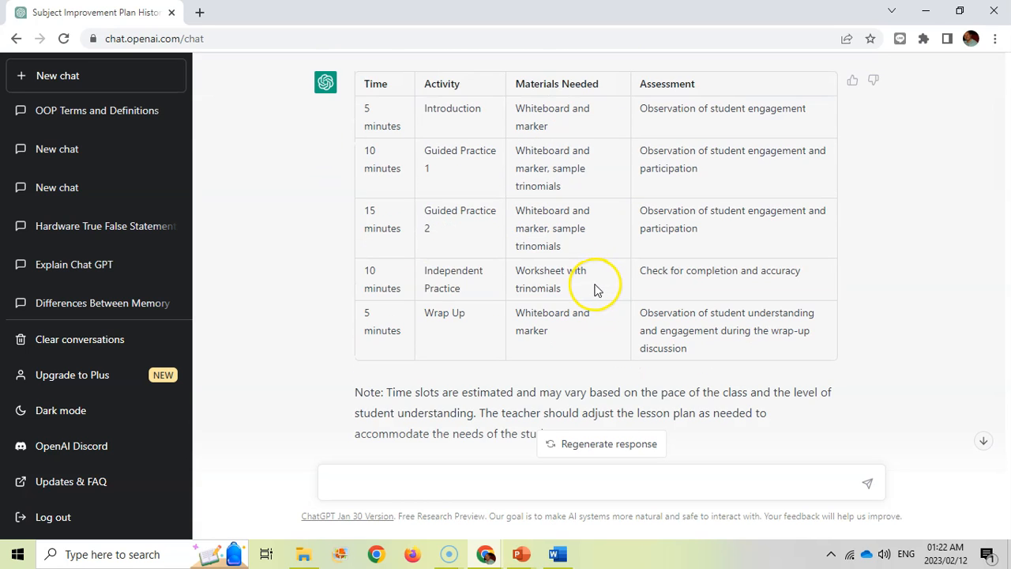
pyautogui.scroll(-3)
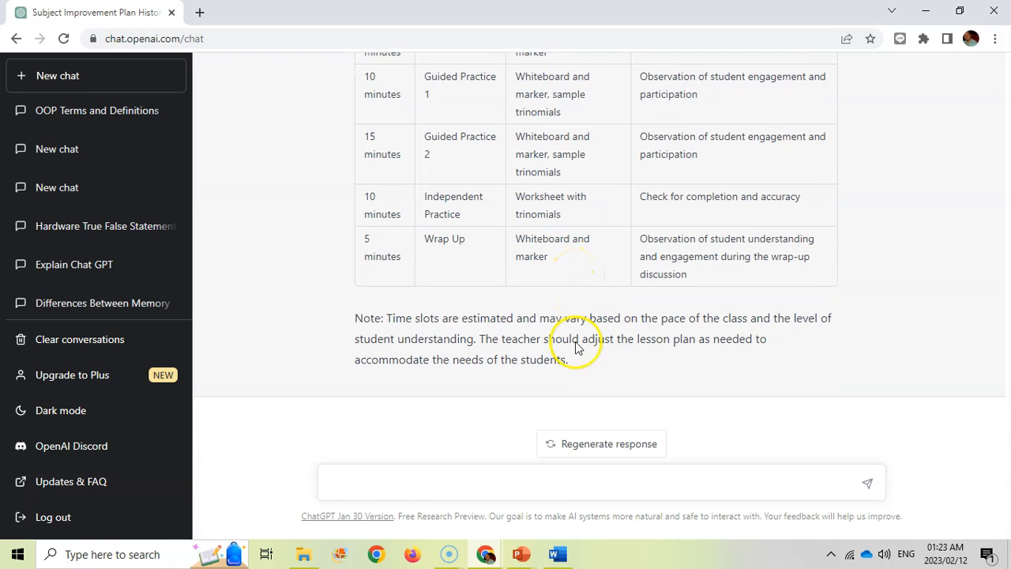
# Request 10 example trinomials, each marked with its factorizing difficulty level.
pyautogui.write('Give some 10 examples of trinomials (and indicate level of difficulty in factorizing from easy, medium or hard) that can used in the lesson and for the informal assessment')
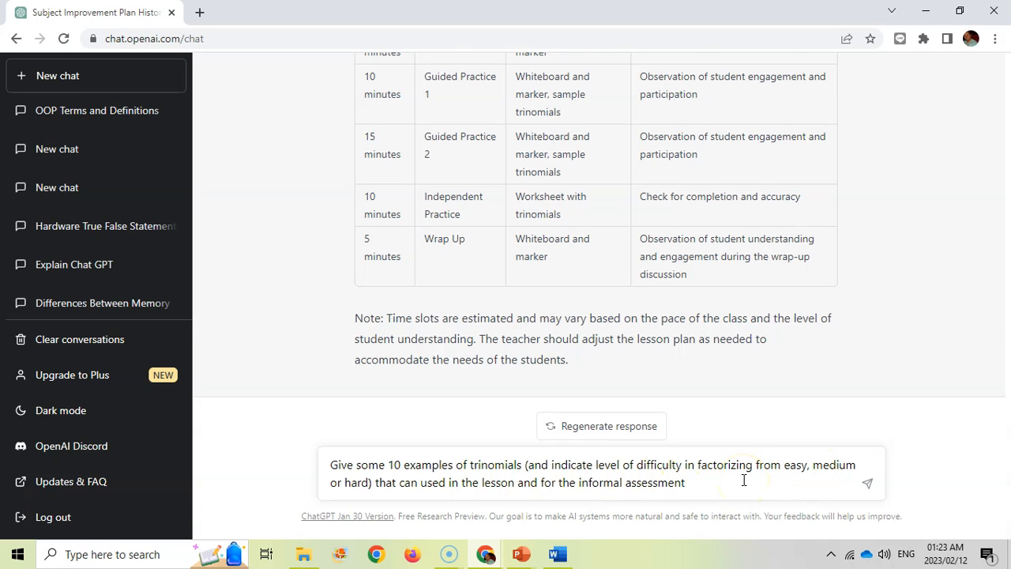
pyautogui.click(867, 483)
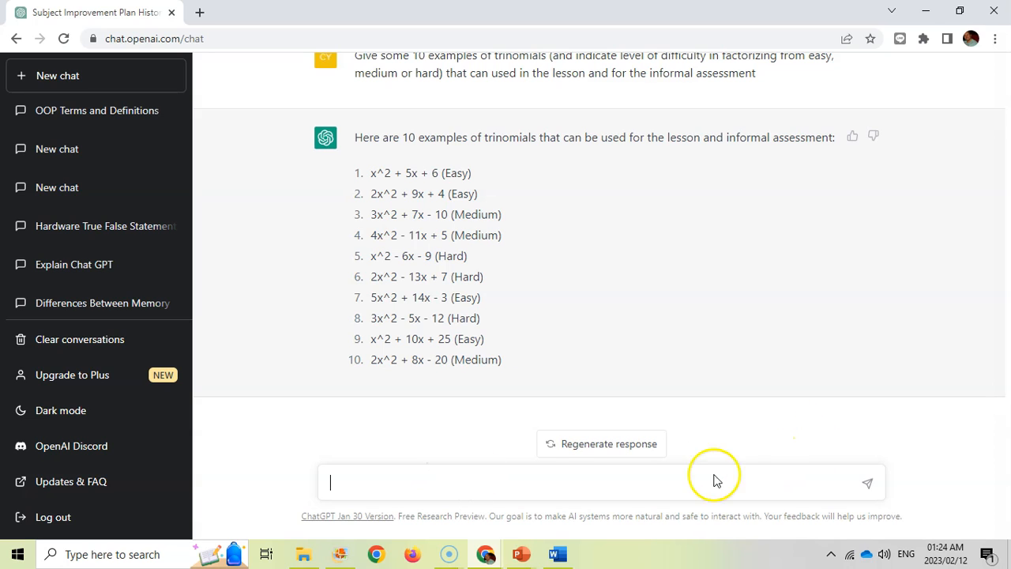
pyautogui.moveTo(658, 514)
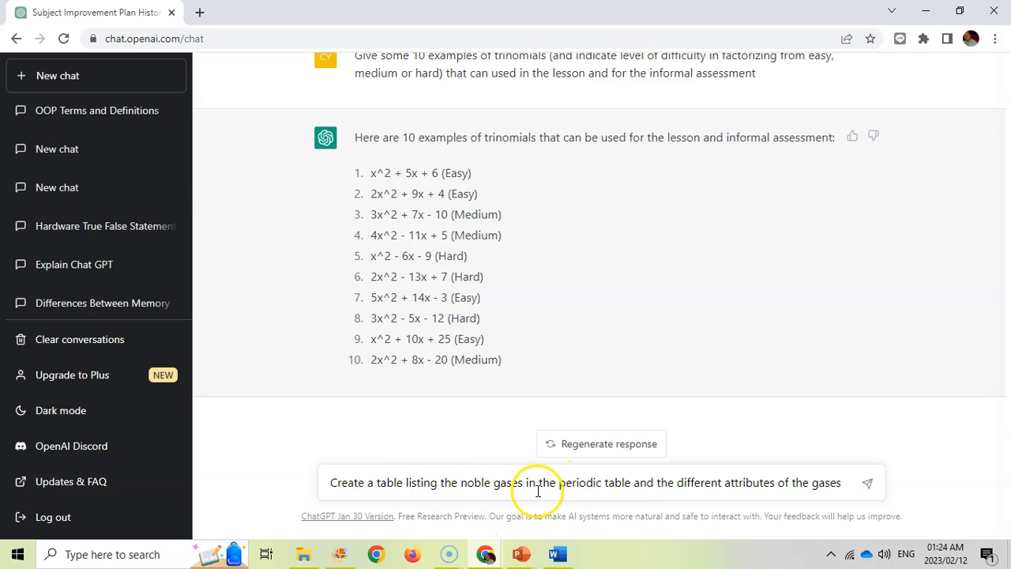
pyautogui.moveTo(777, 487)
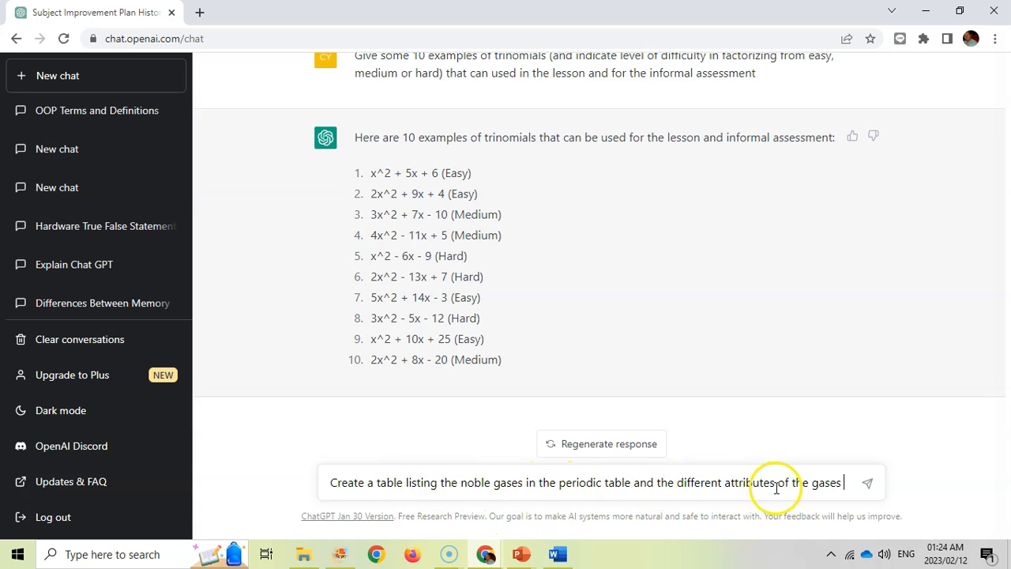
# Send the noble gas table prompt, then enter a prompt asking for five high-school noble gas facts.
pyautogui.click(866, 483)
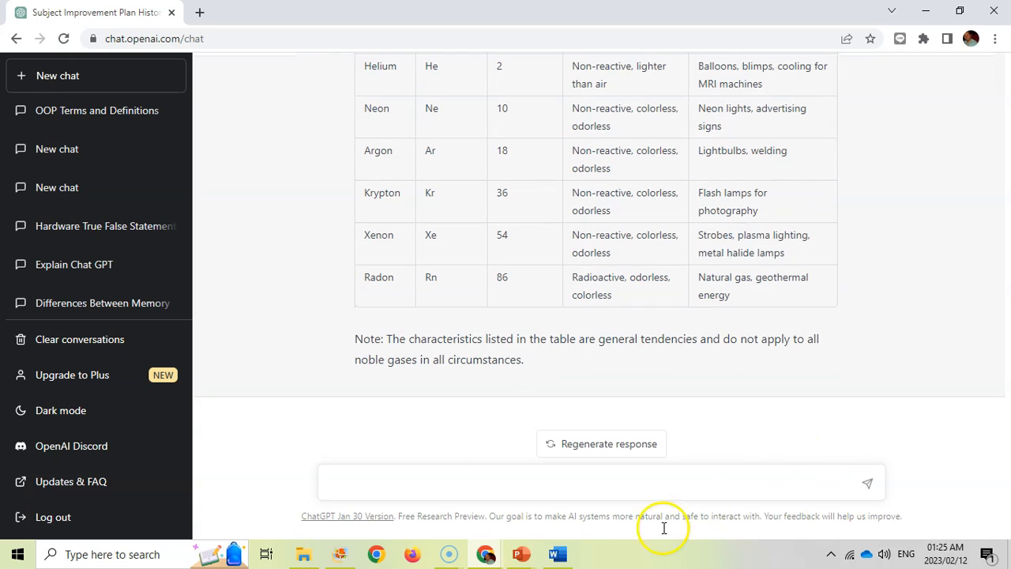
pyautogui.write('What are 5 facts students need to know about noble gases at high school level that is not covered in the table above.')
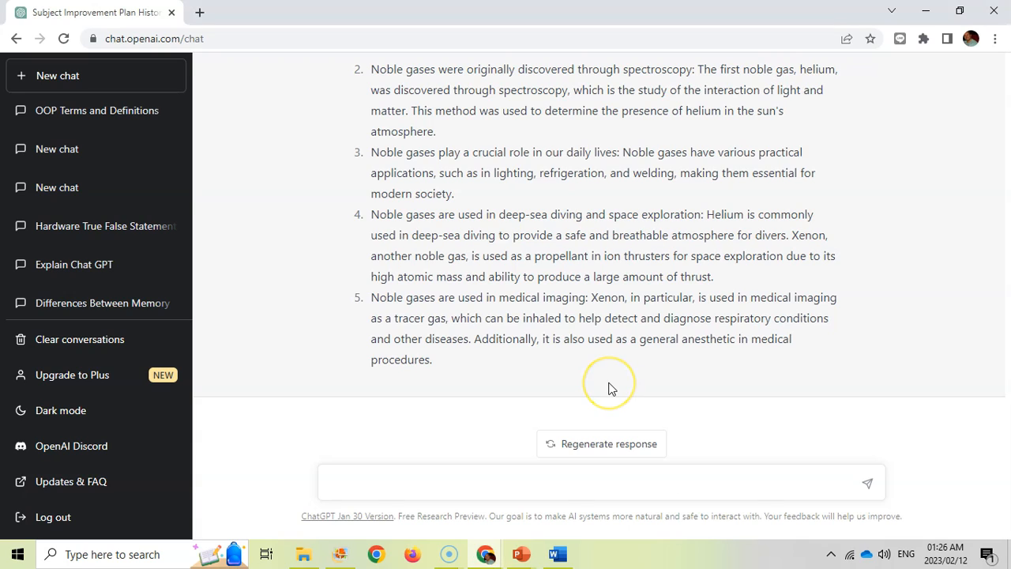
pyautogui.moveTo(610, 387)
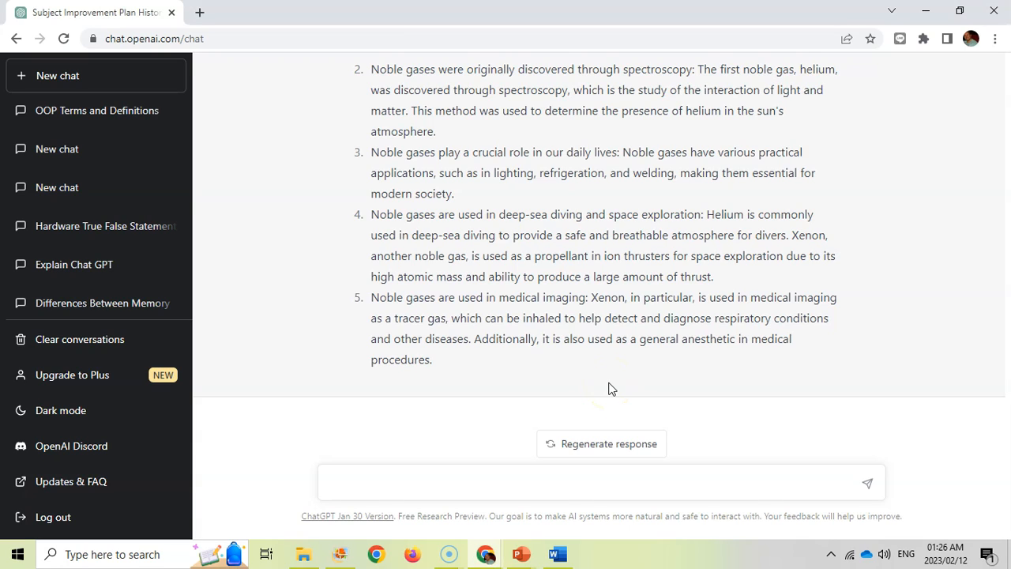
pyautogui.moveTo(608, 318)
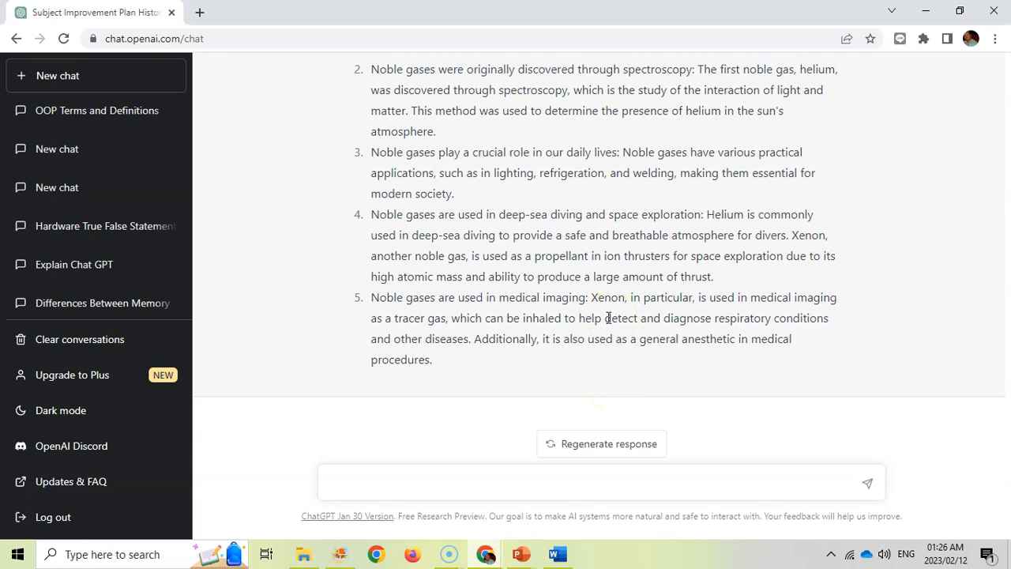
# Send the prompt for a noble gas test plan, then copy the five noble gas facts.
pyautogui.write('Create a plan with equipment needed and methodology in order to conduct a test for one of the noble gases')
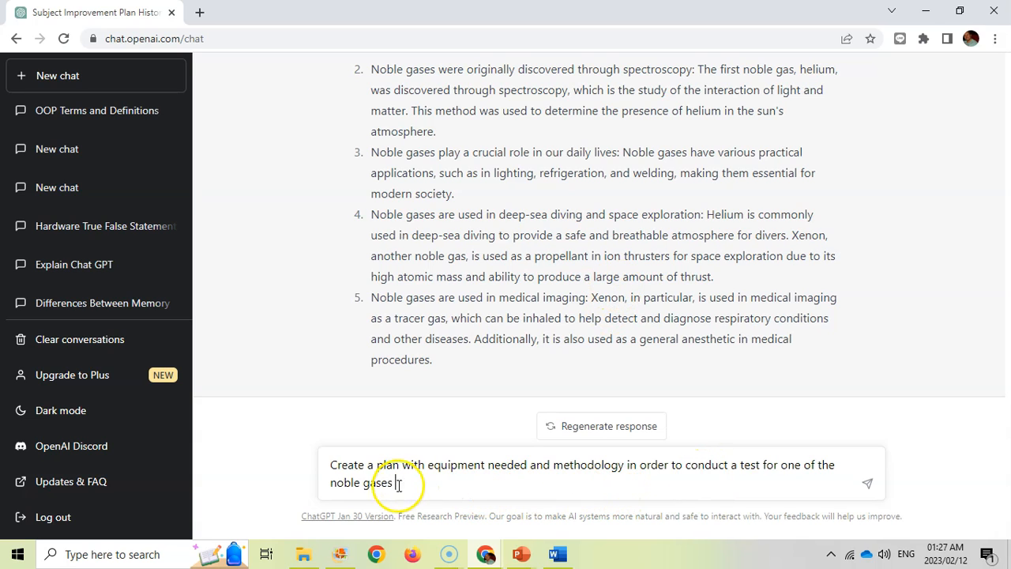
pyautogui.moveTo(570, 498)
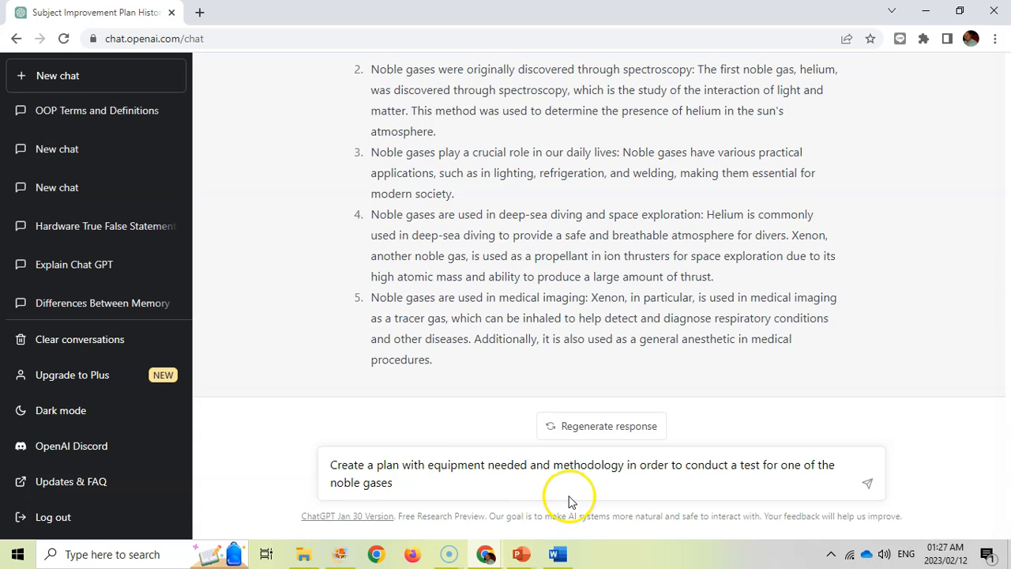
pyautogui.click(867, 483)
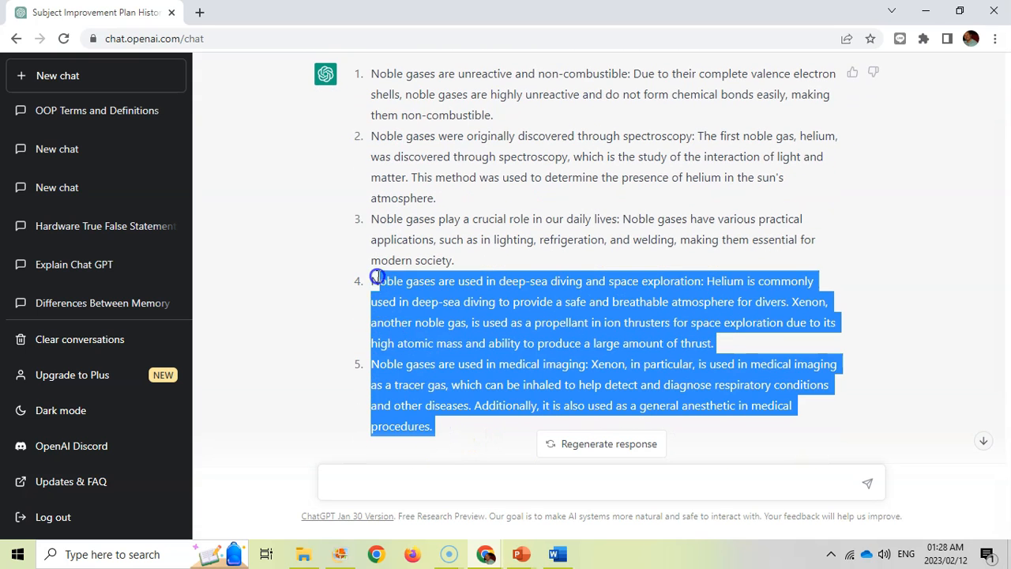
pyautogui.rightClick(458, 146)
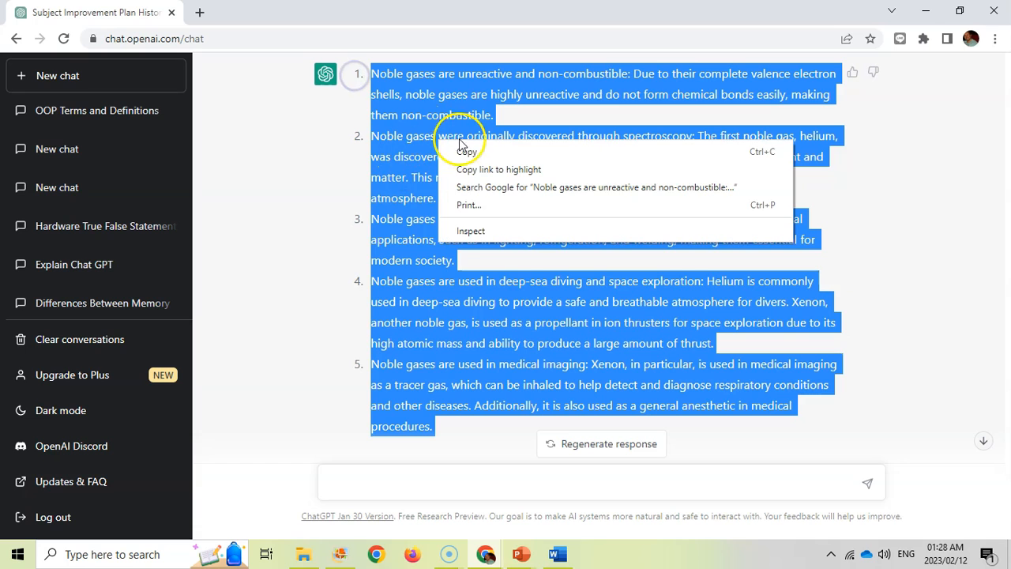
pyautogui.click(556, 554)
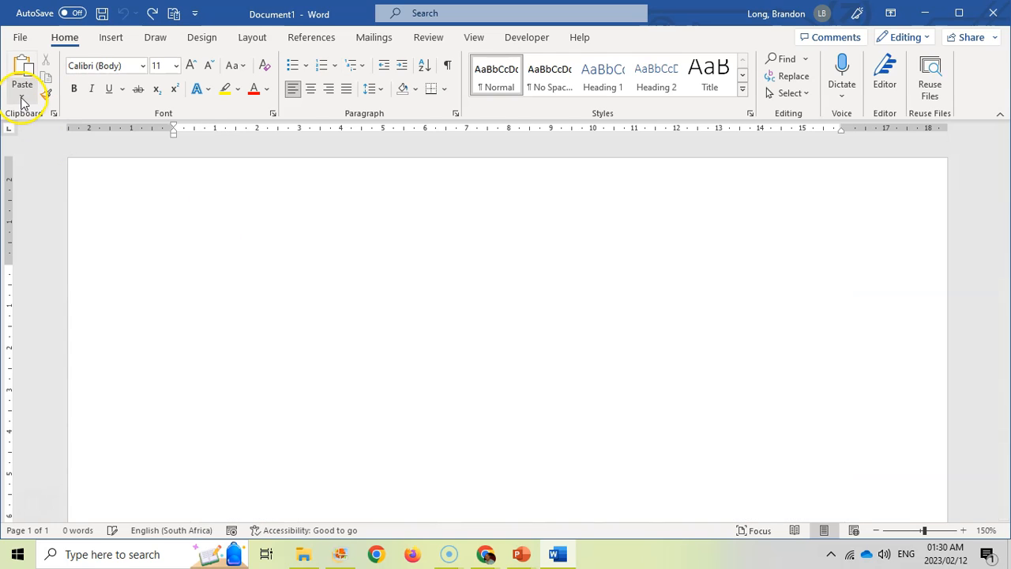
# Paste the five facts into Word as text only, then copy the noble gas table and paste it below.
pyautogui.click(22, 103)
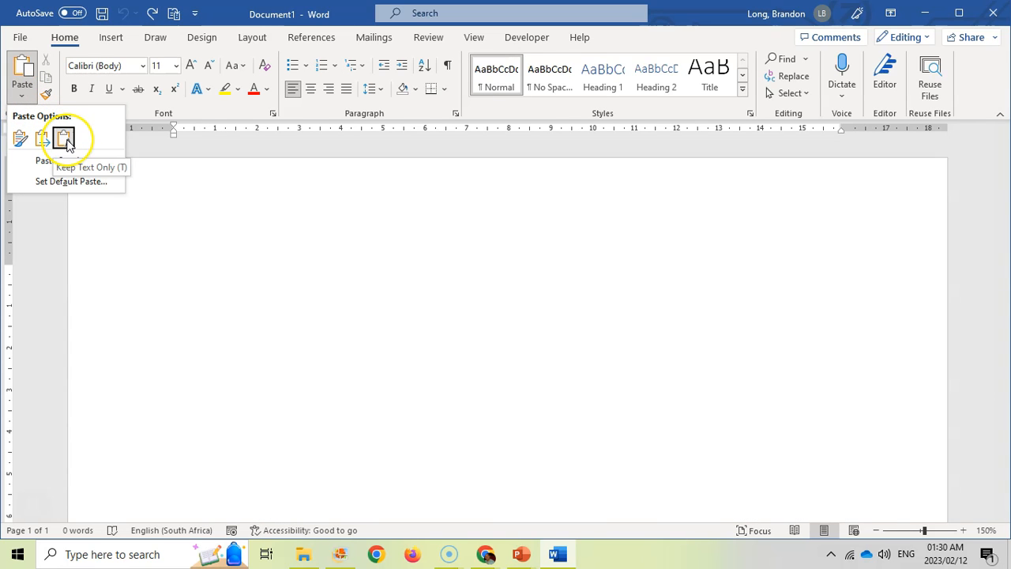
pyautogui.click(63, 138)
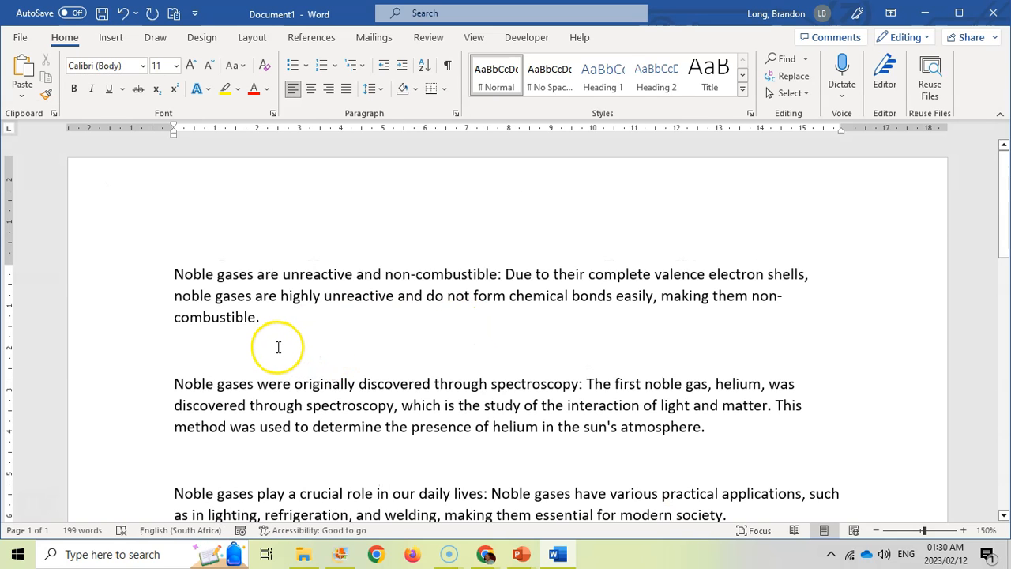
pyautogui.click(485, 553)
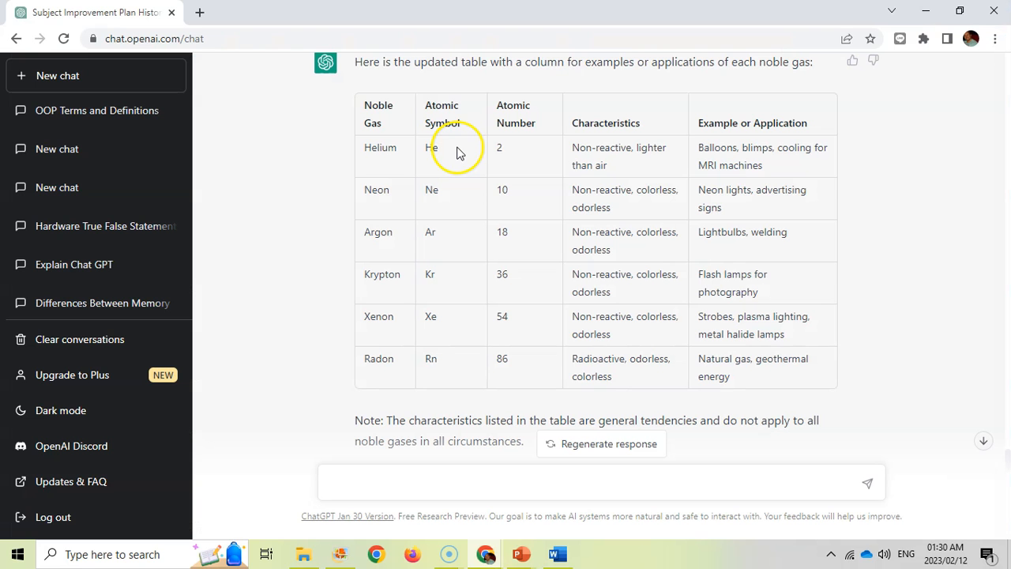
pyautogui.moveTo(458, 150); pyautogui.dragTo(669, 292)
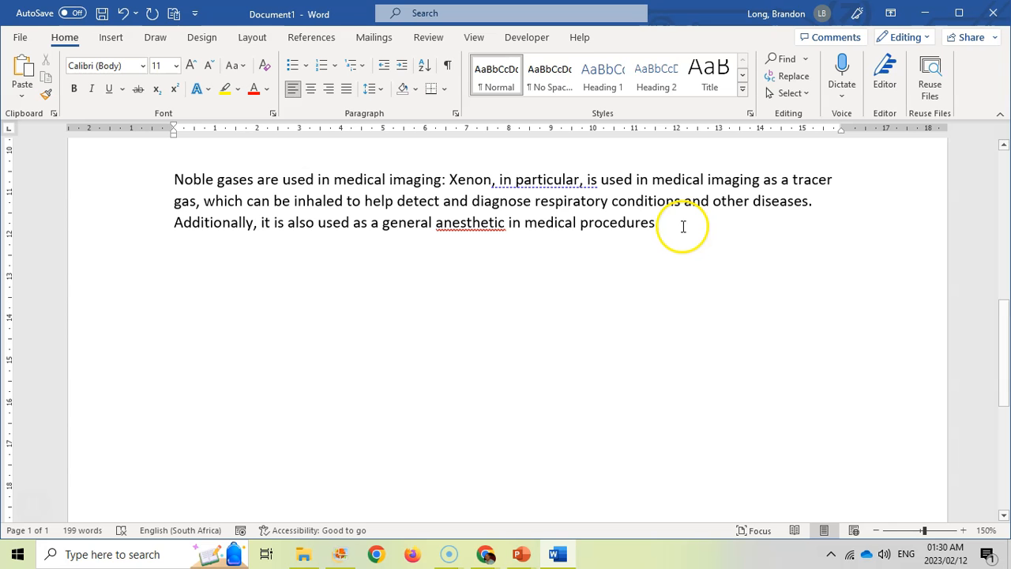
pyautogui.click(22, 95)
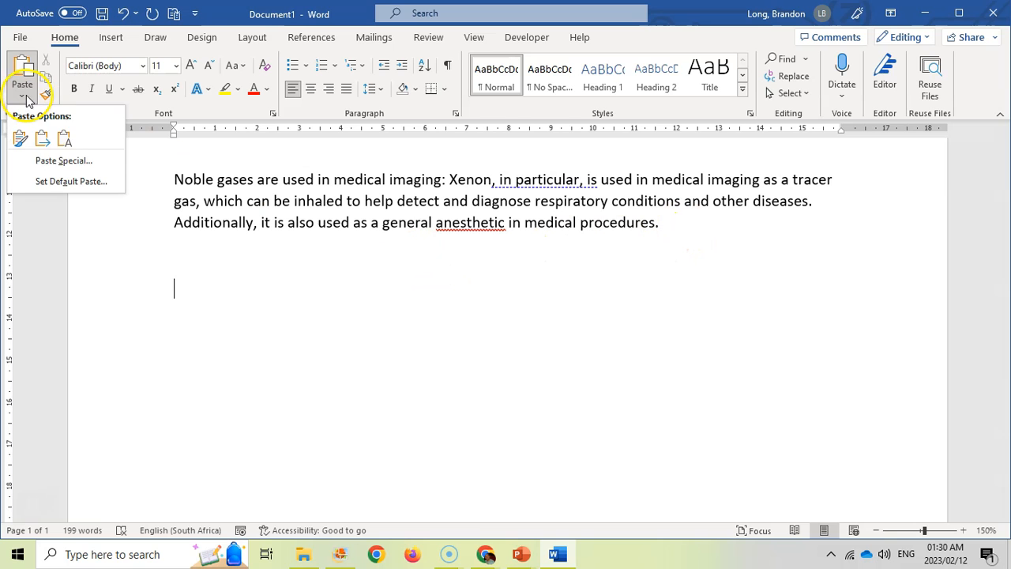
pyautogui.click(21, 138)
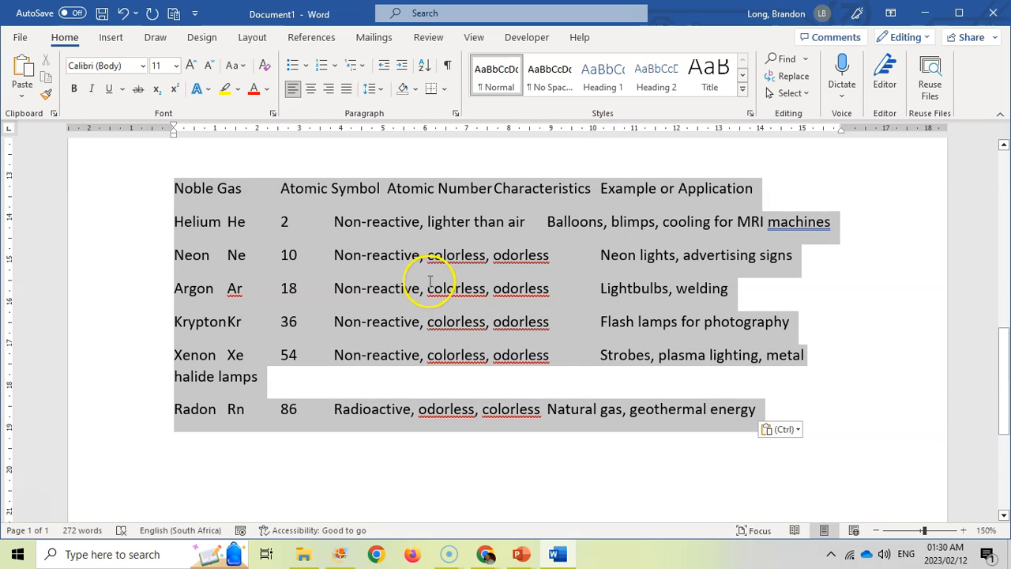
# Convert the pasted noble gas text into a five-column, tab-separated Word table, then return to ChatGPT.
pyautogui.click(111, 37)
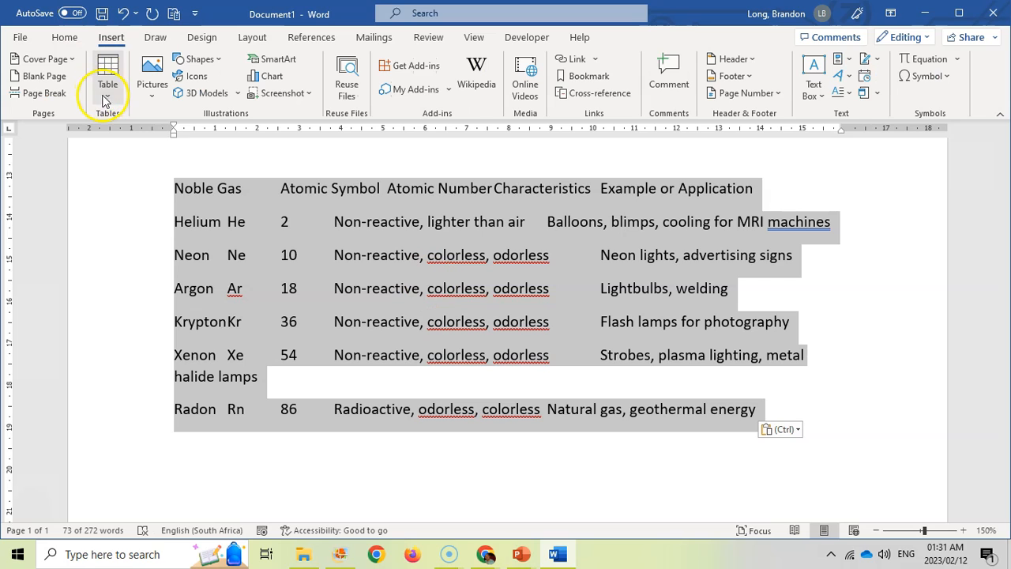
pyautogui.click(107, 78)
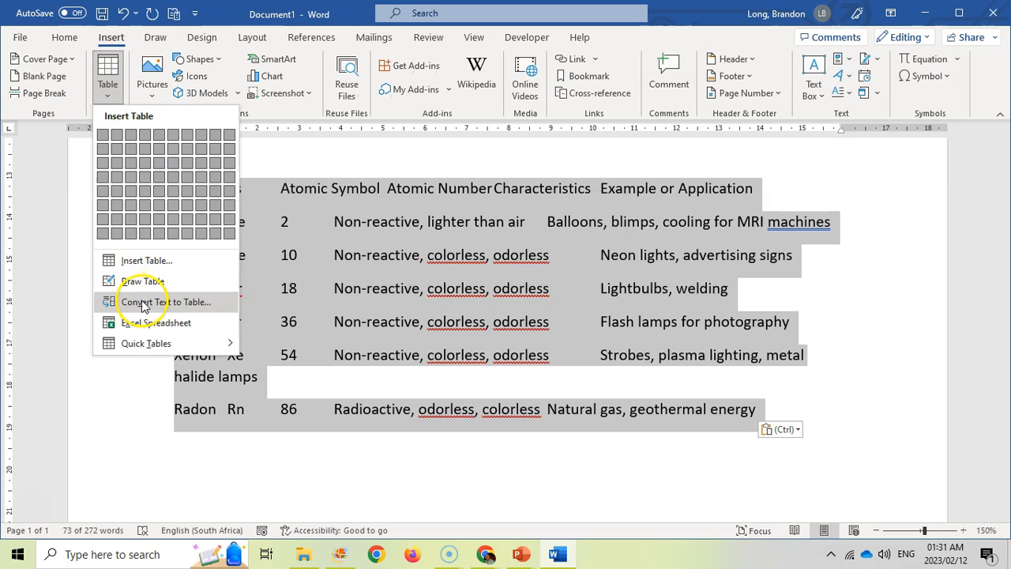
pyautogui.click(166, 302)
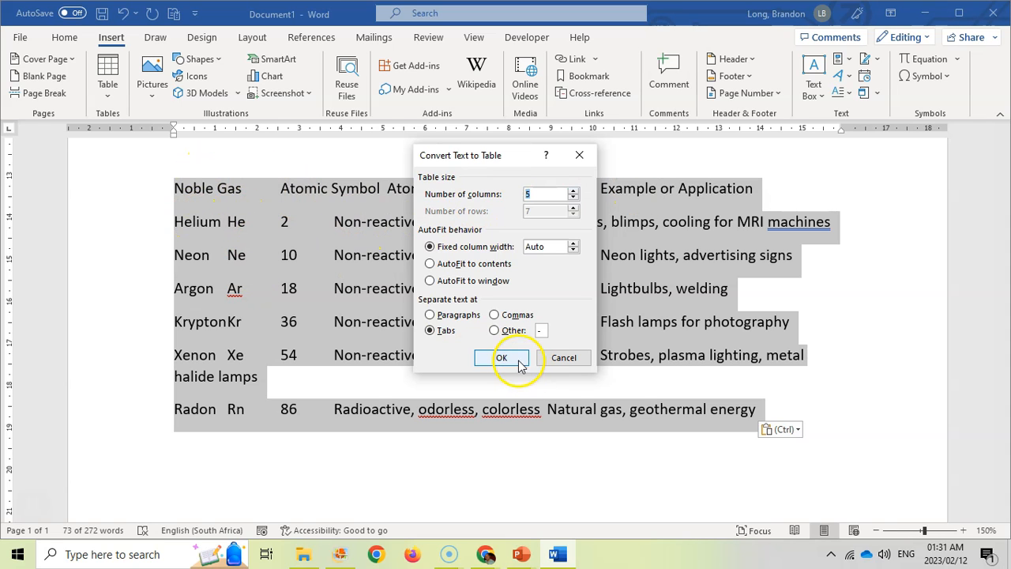
pyautogui.click(501, 357)
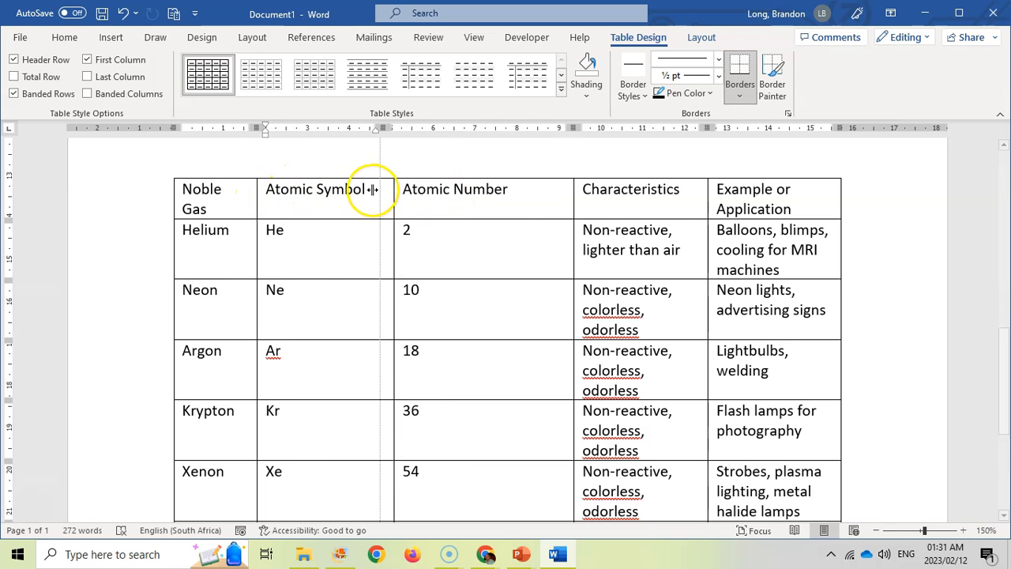
pyautogui.click(485, 553)
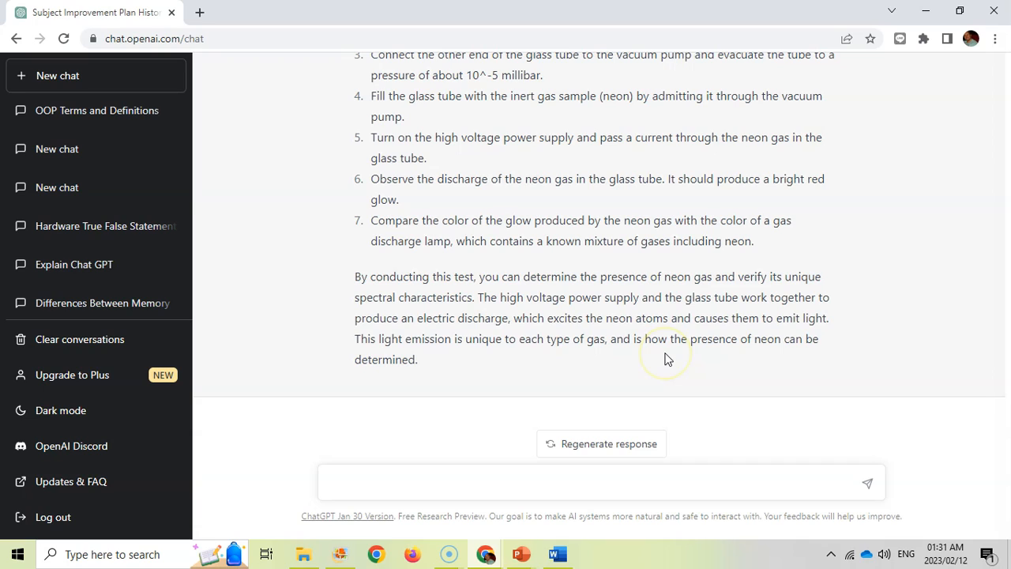